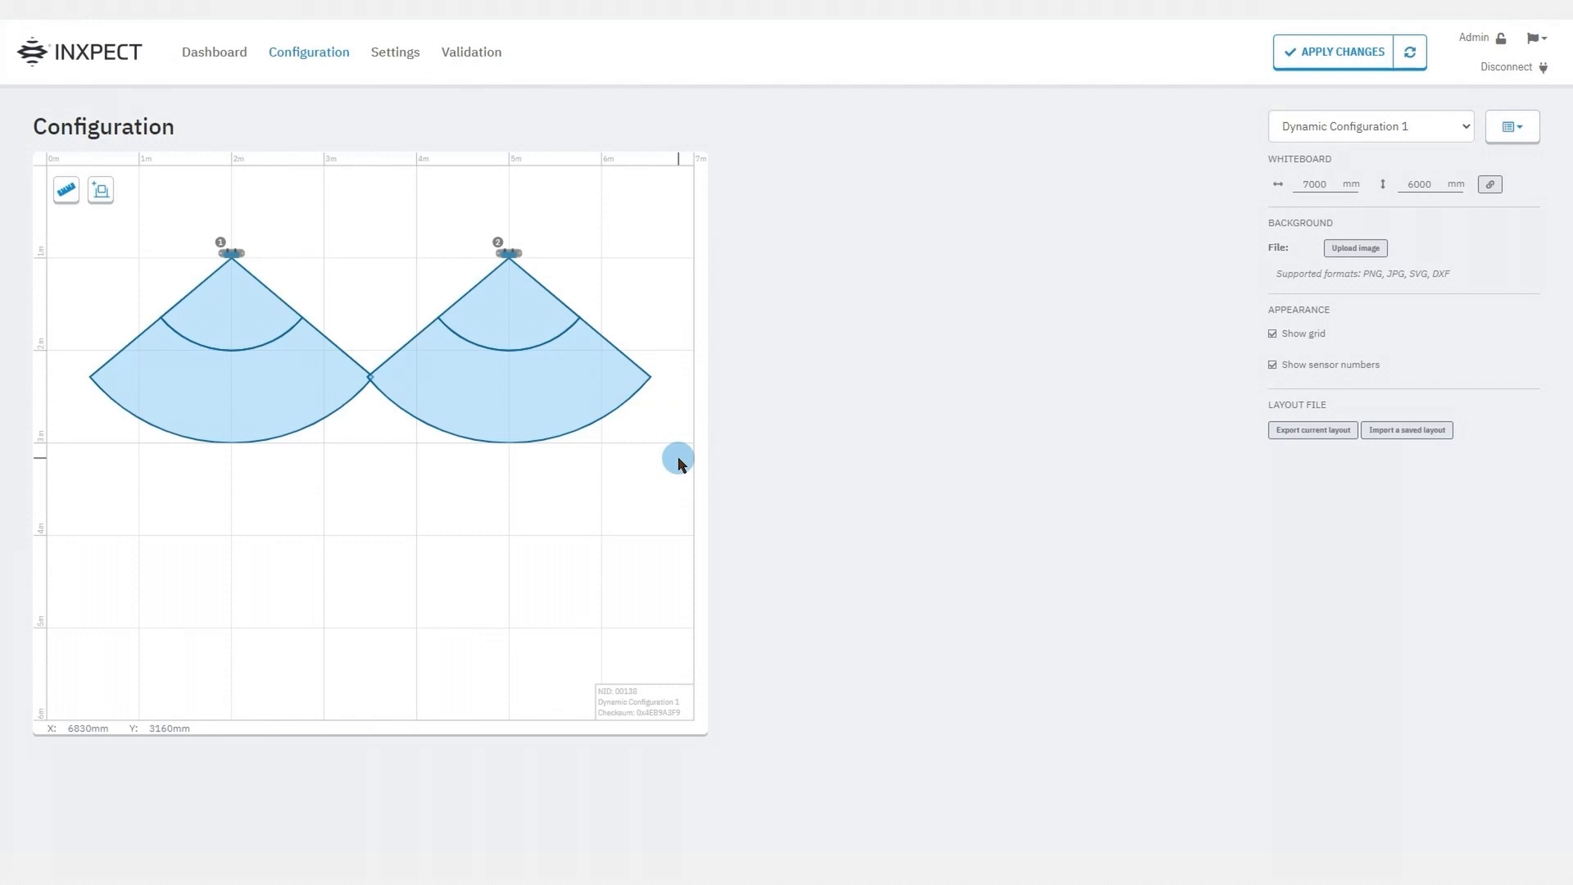
mouse_move(671, 446)
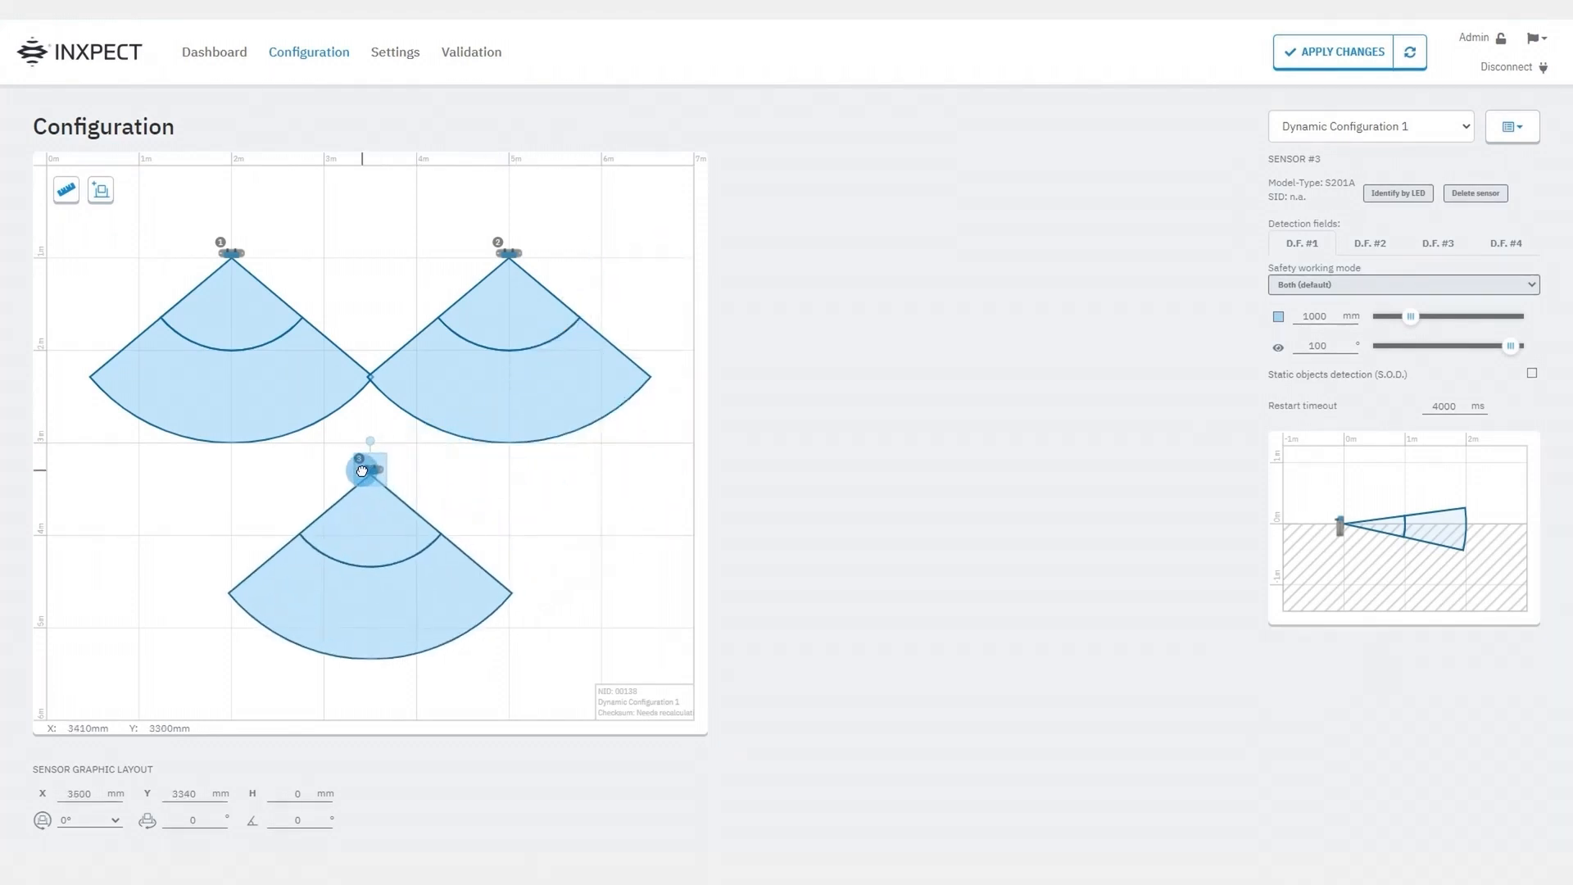
Deselect sensor 3 to return to the whiteboard settings
left_click(685, 264)
type("10000")
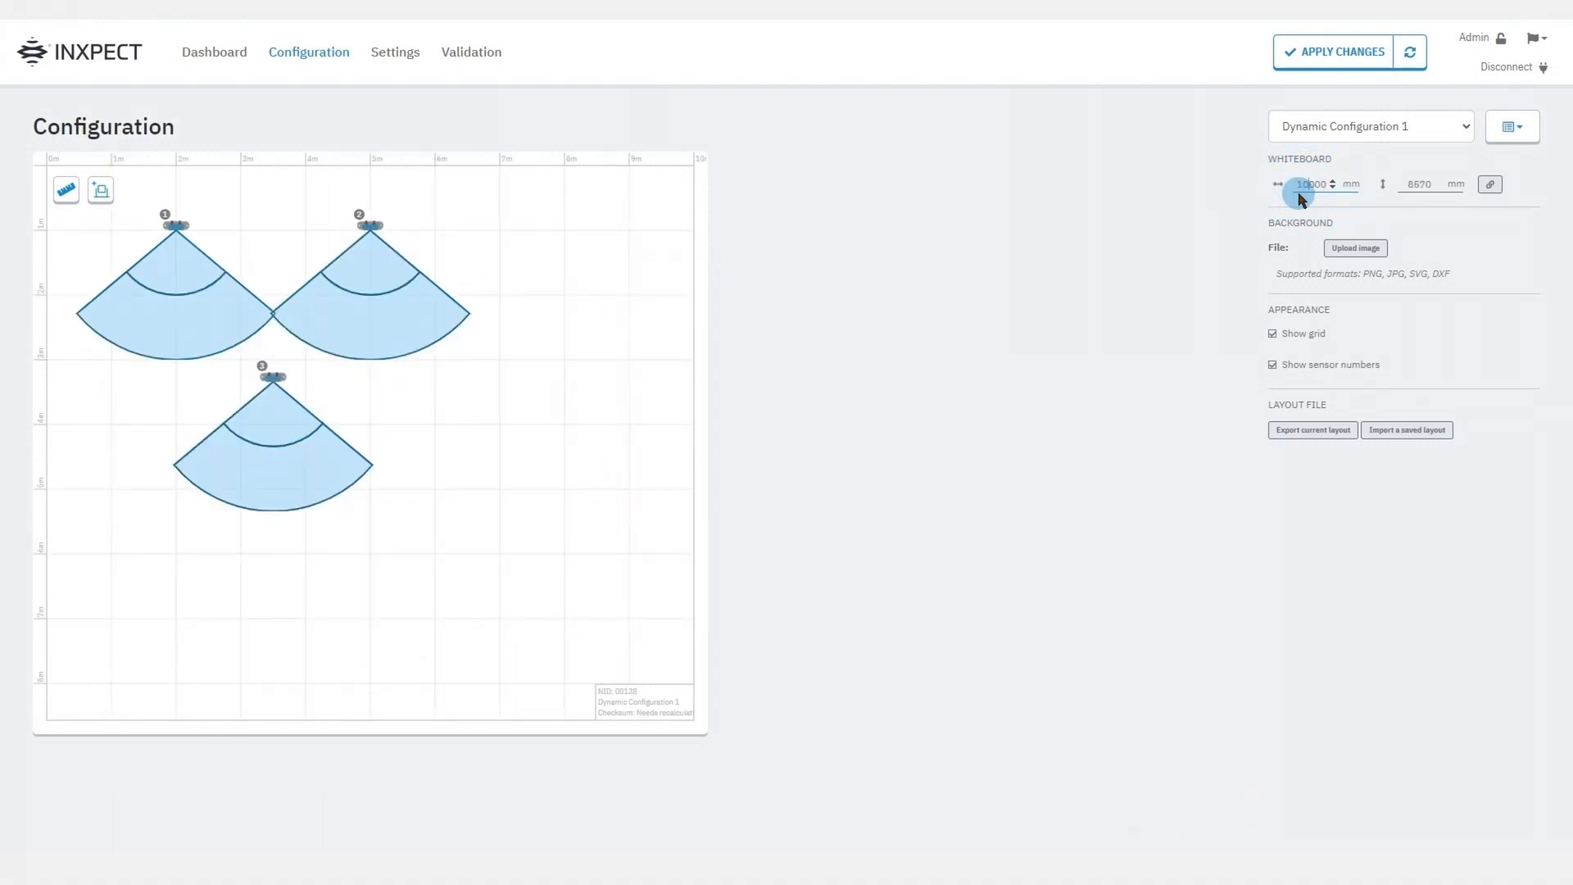
mouse_move(1490, 183)
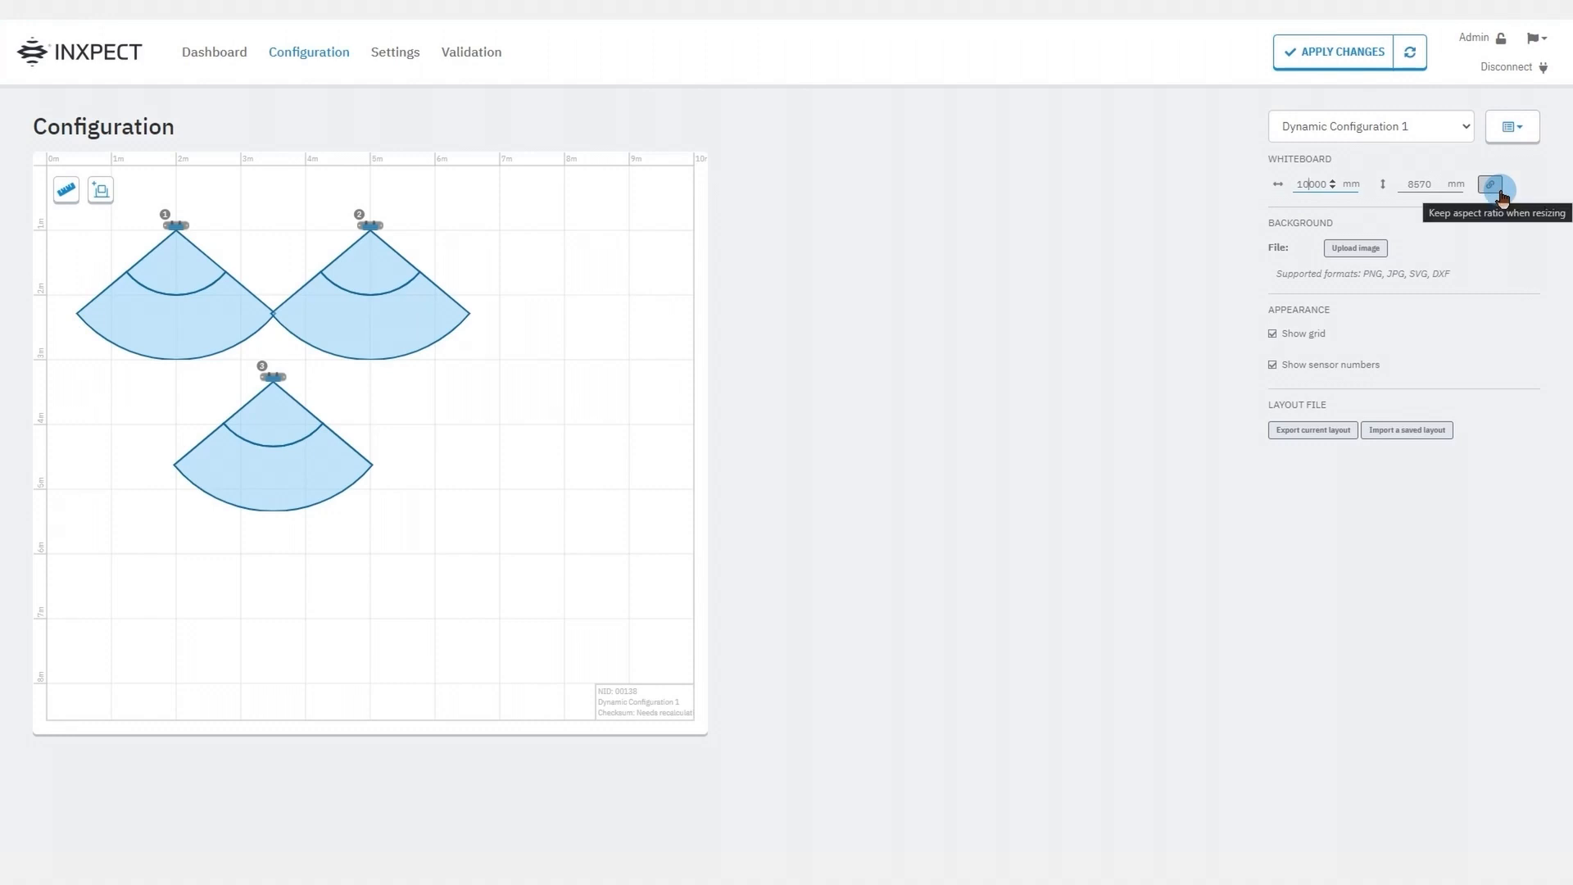
Turn off 'Keep aspect ratio when resizing' for the whiteboard
left_click(1311, 183)
type("16000")
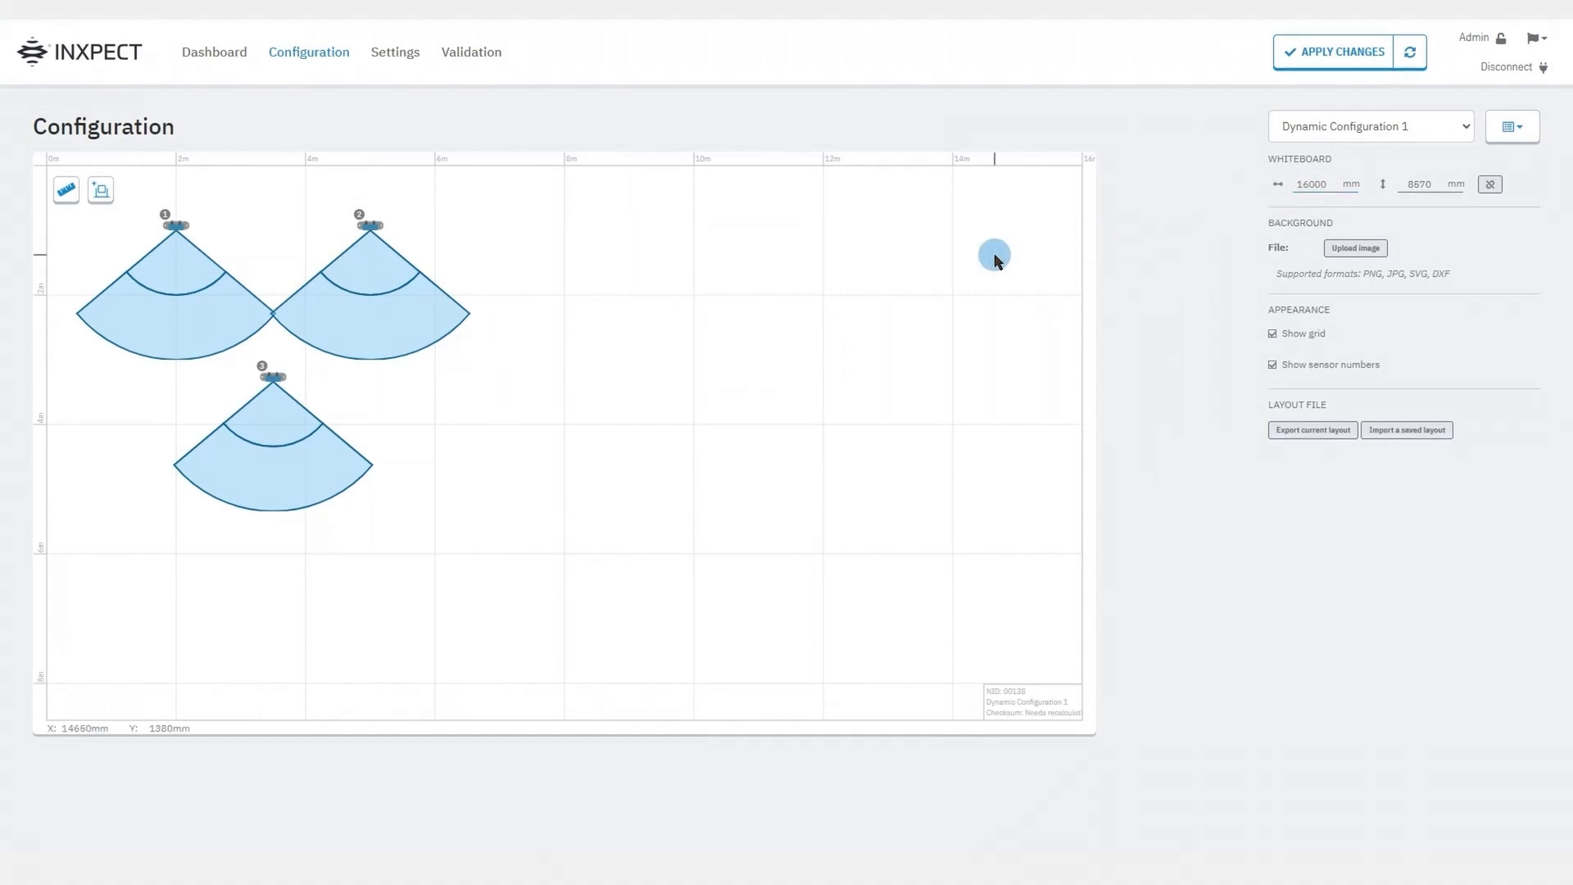
mouse_move(1354, 247)
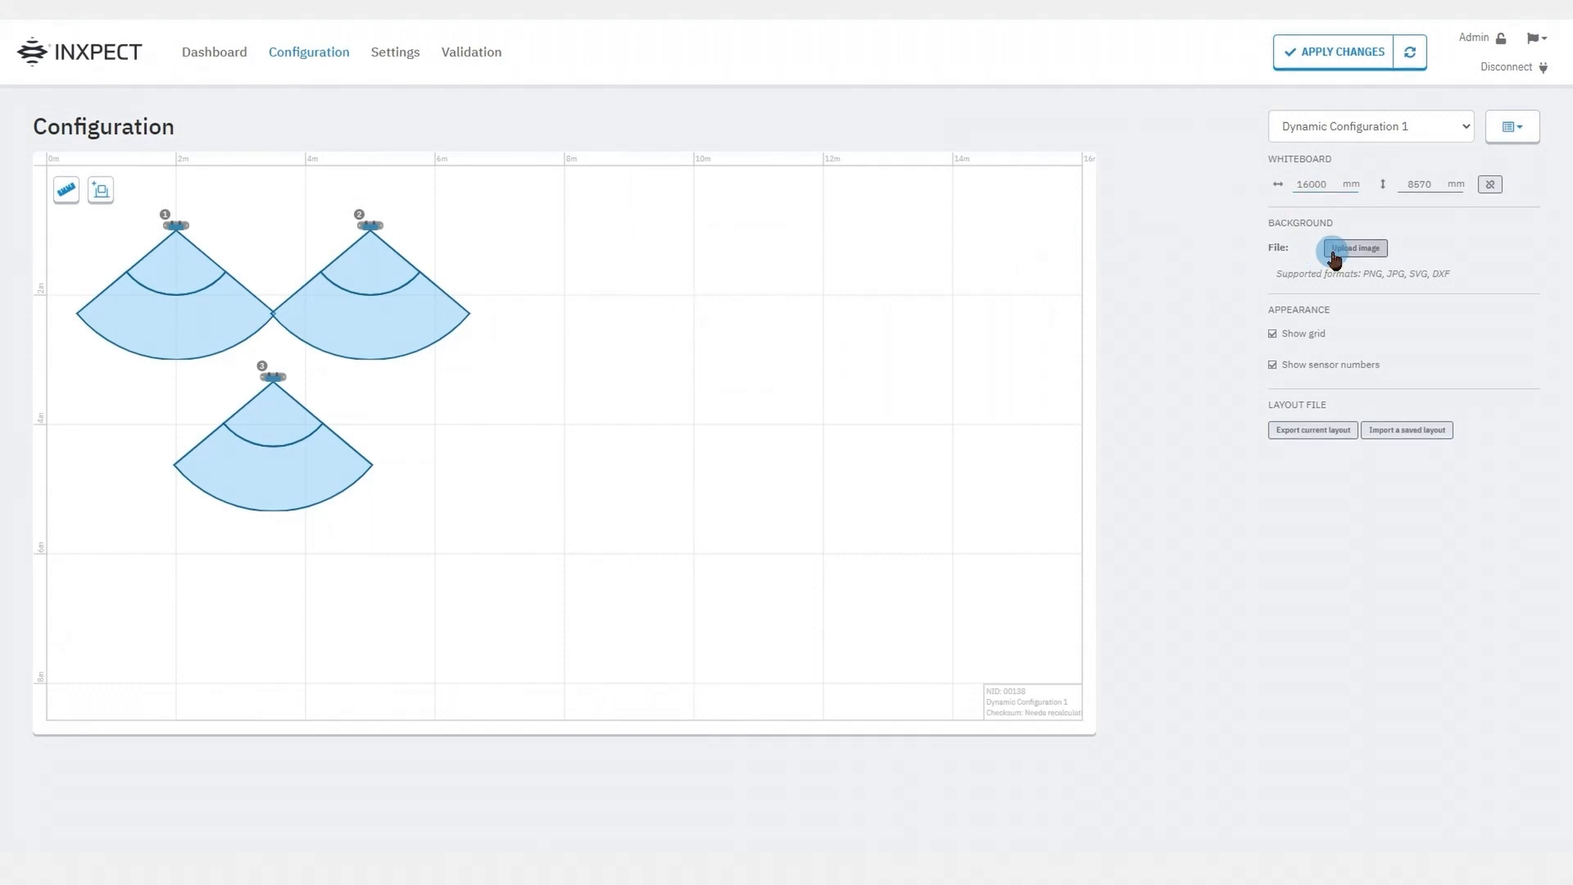
Import layout.png as the whiteboard background floor plan
left_click(1354, 247)
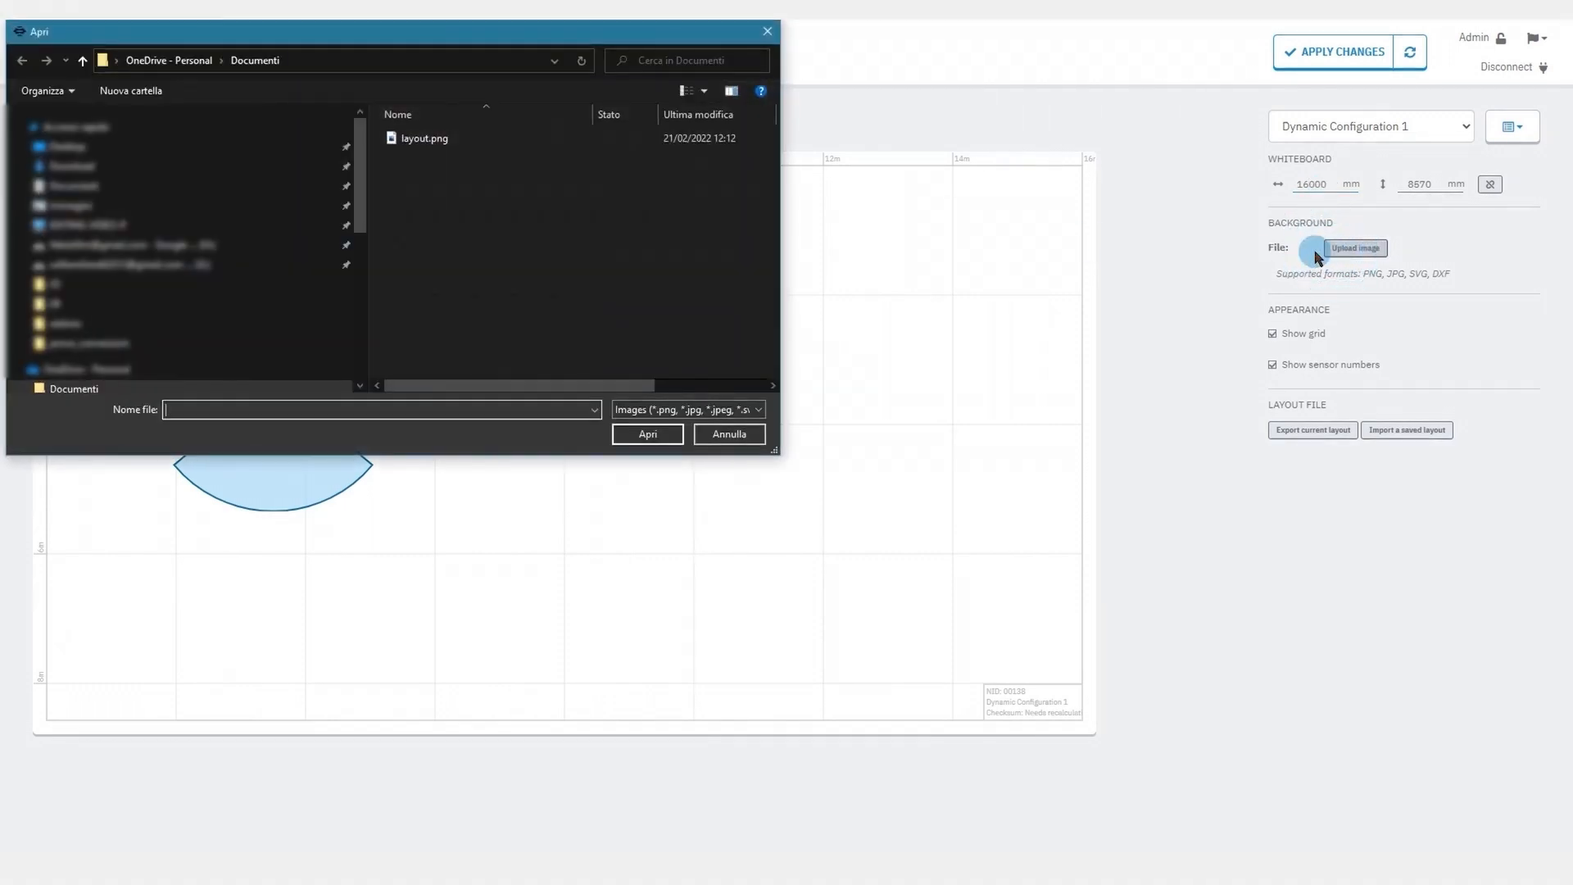
left_click(423, 137)
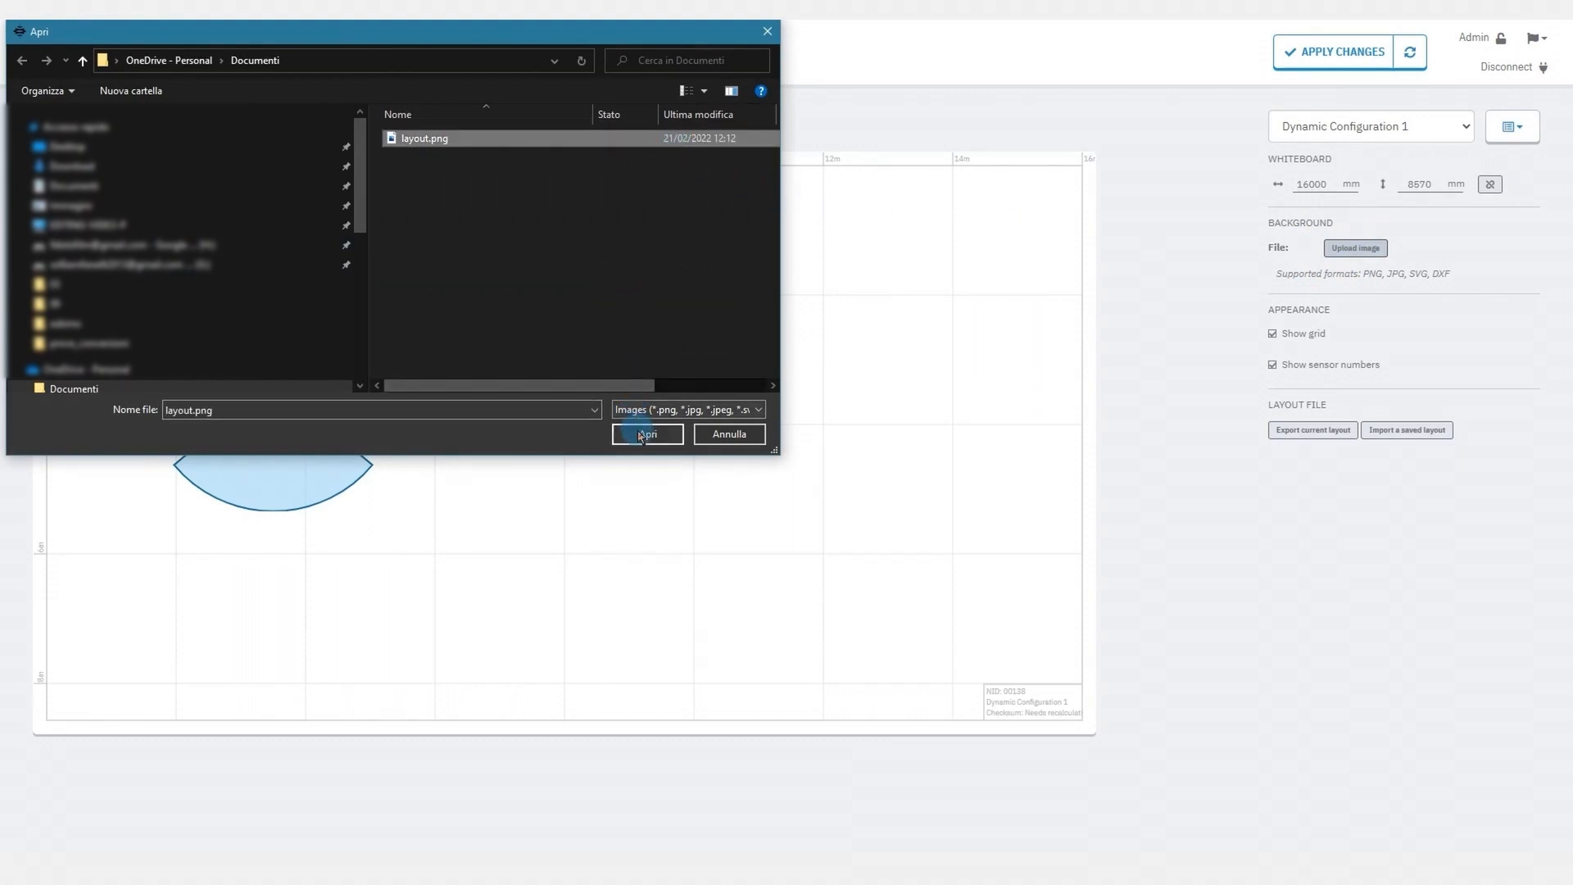
left_click(647, 434)
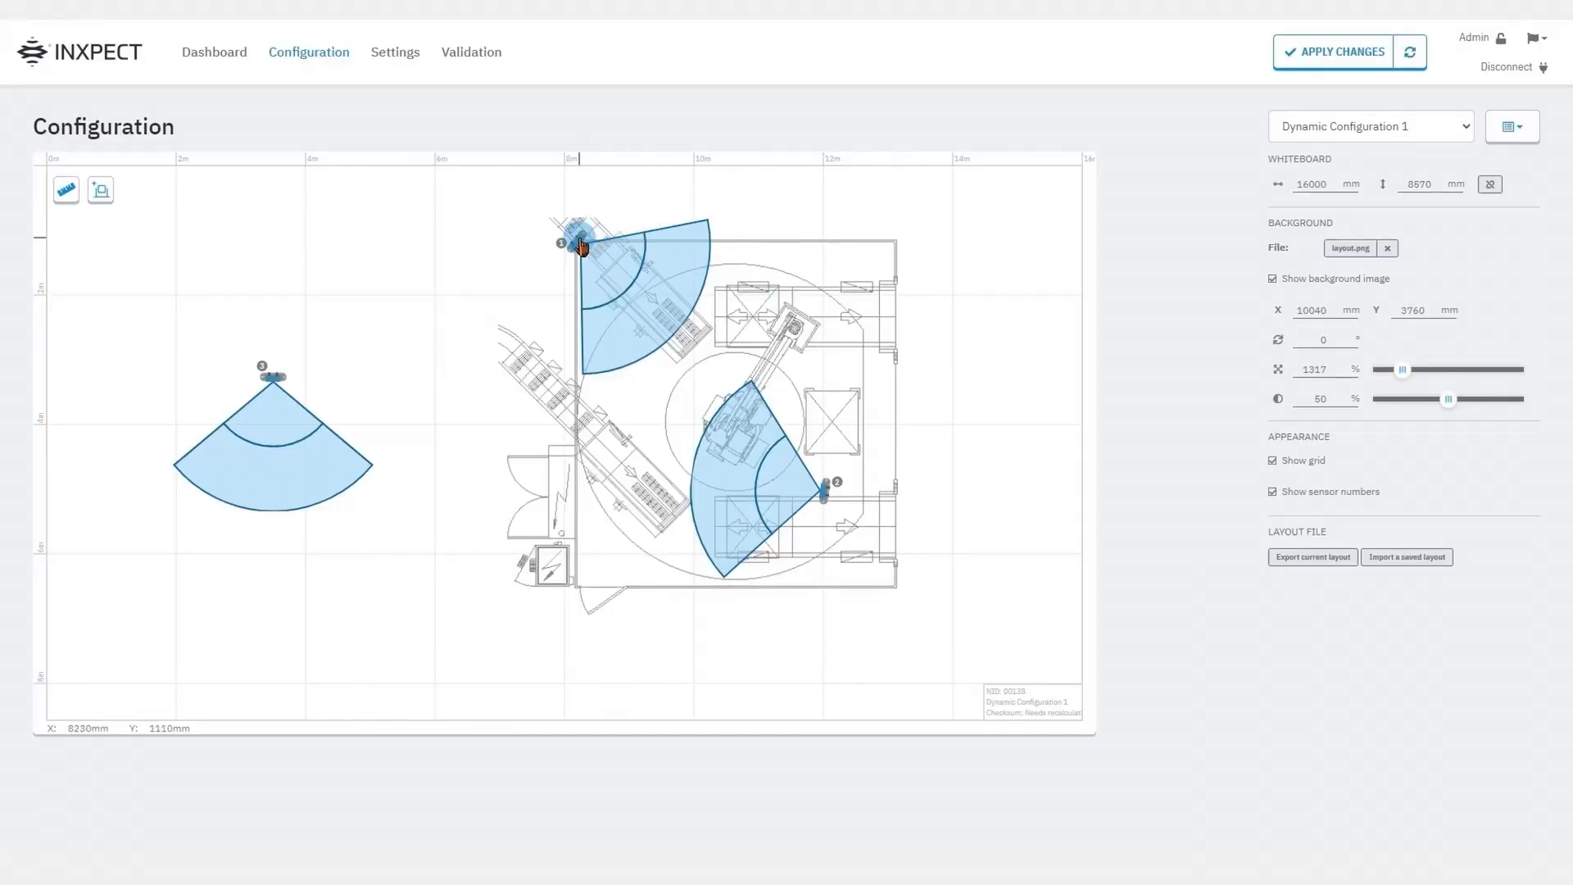
Select sensor 1 to edit its placement on the plan
left_click(580, 246)
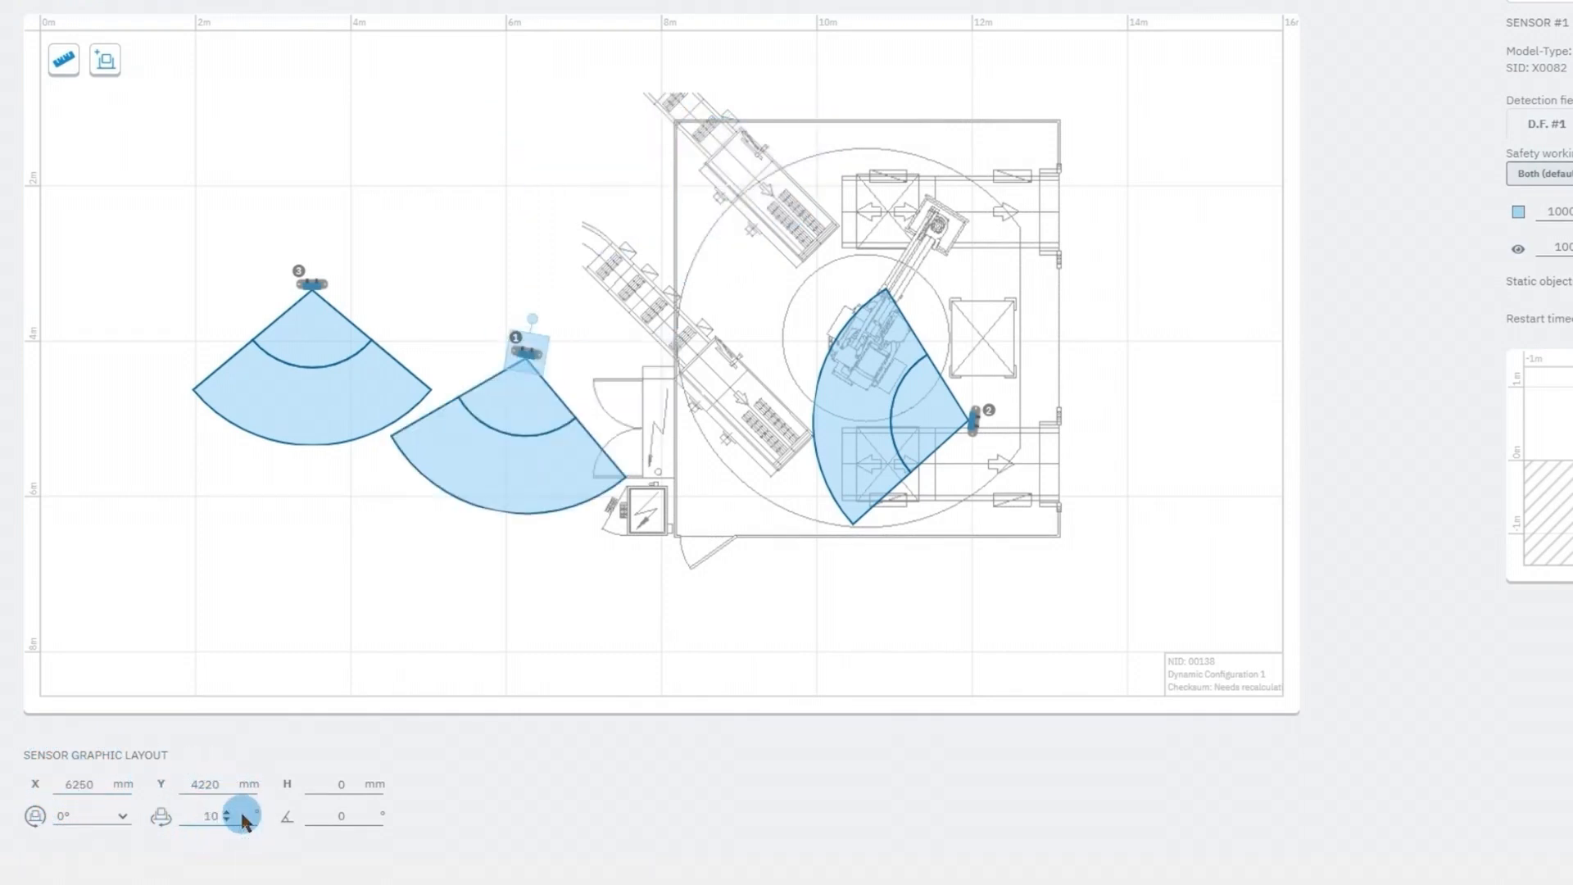
mouse_move(529, 390)
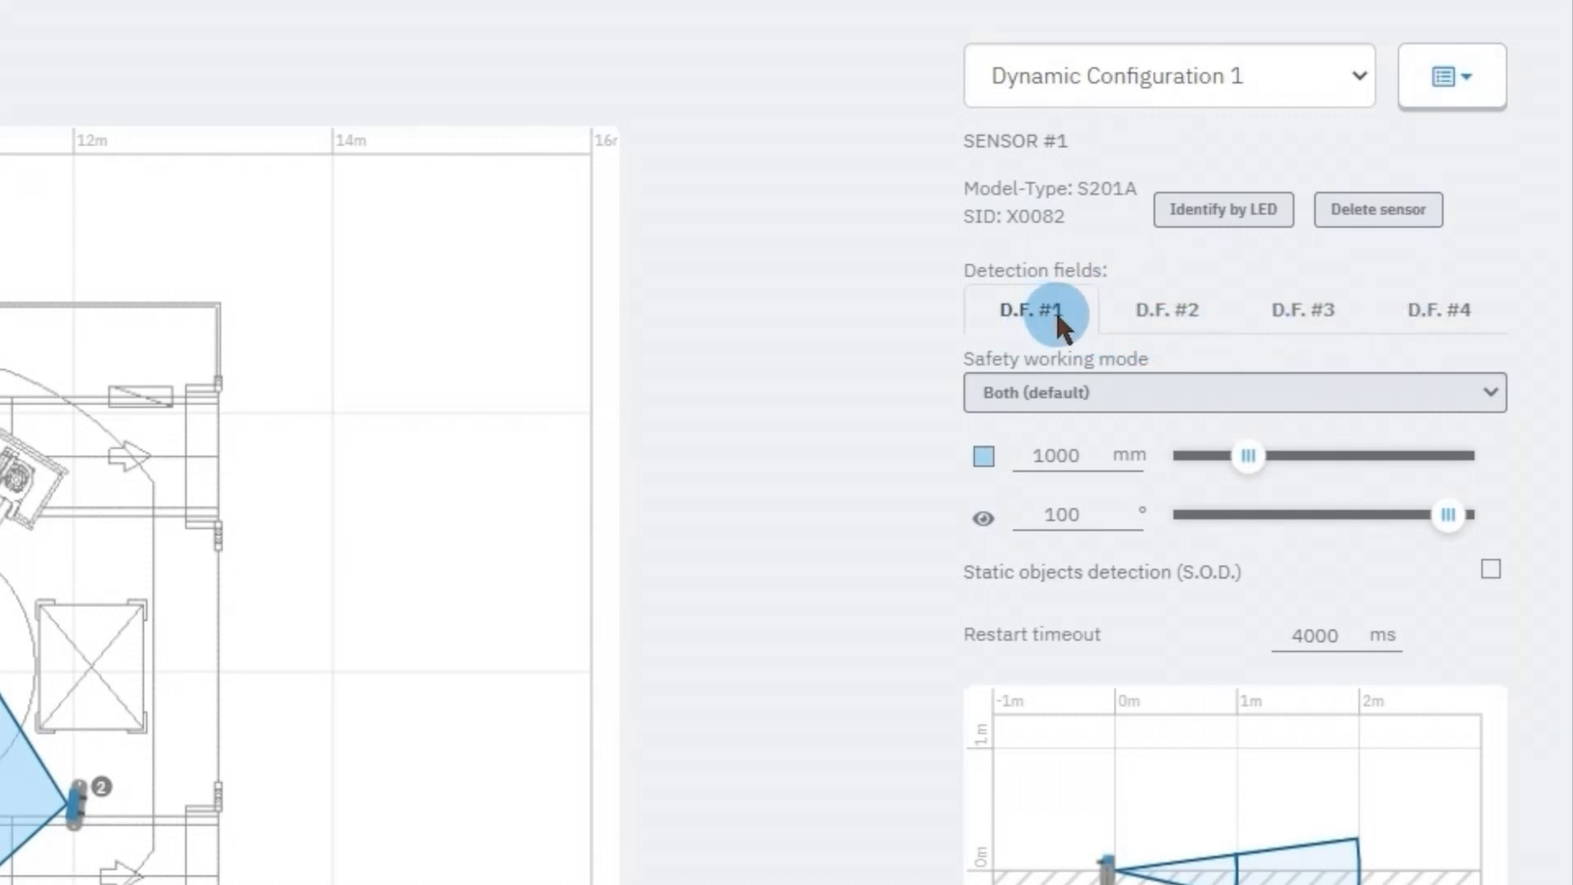
mouse_move(1069, 321)
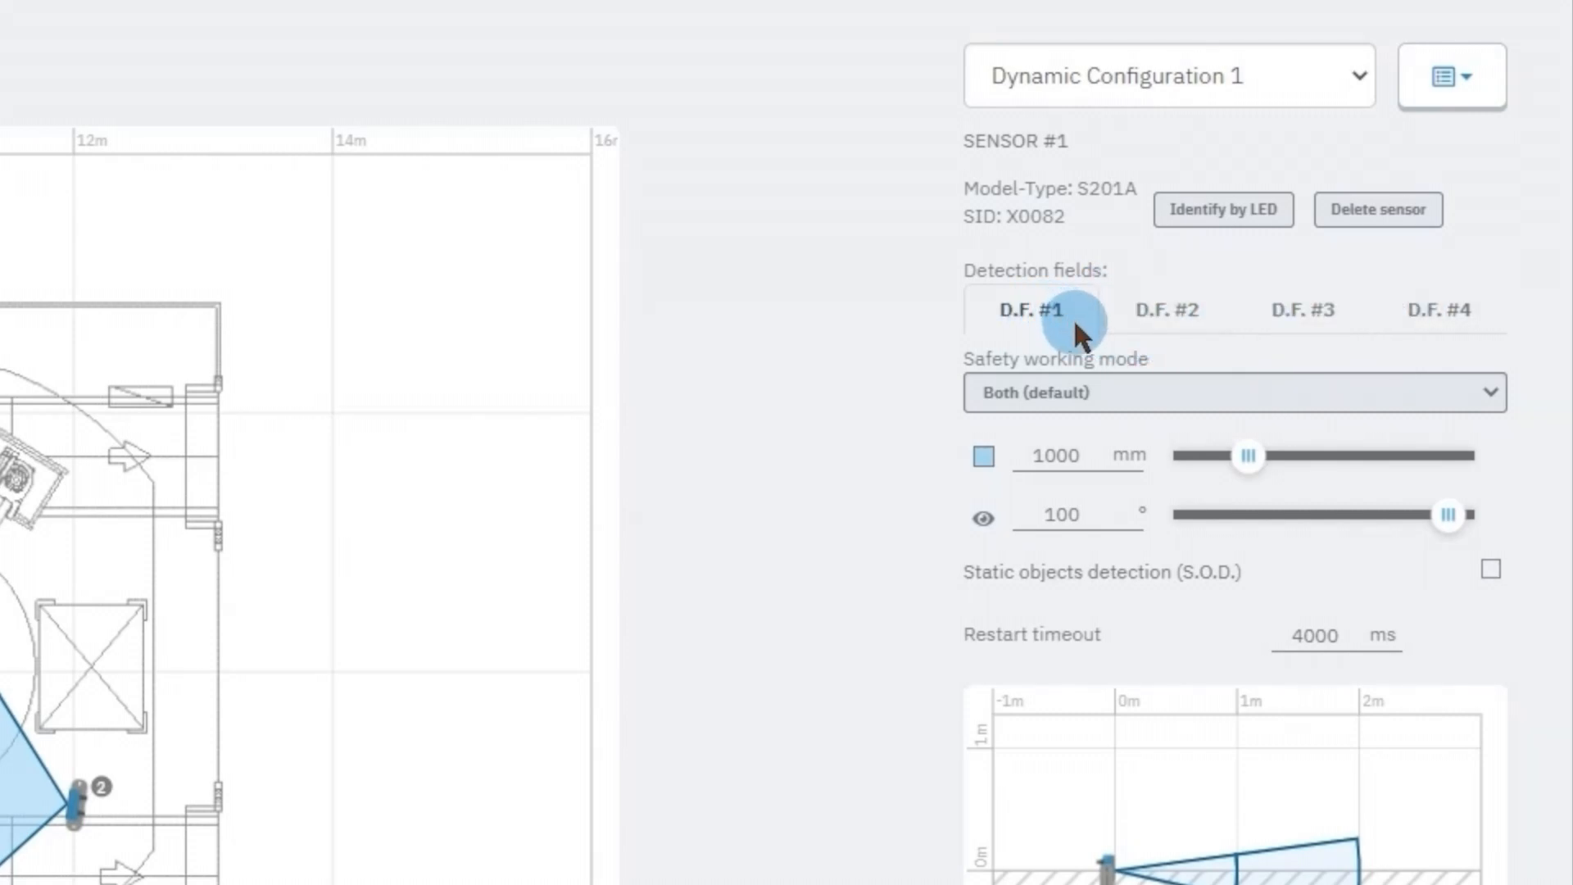
mouse_move(1210, 391)
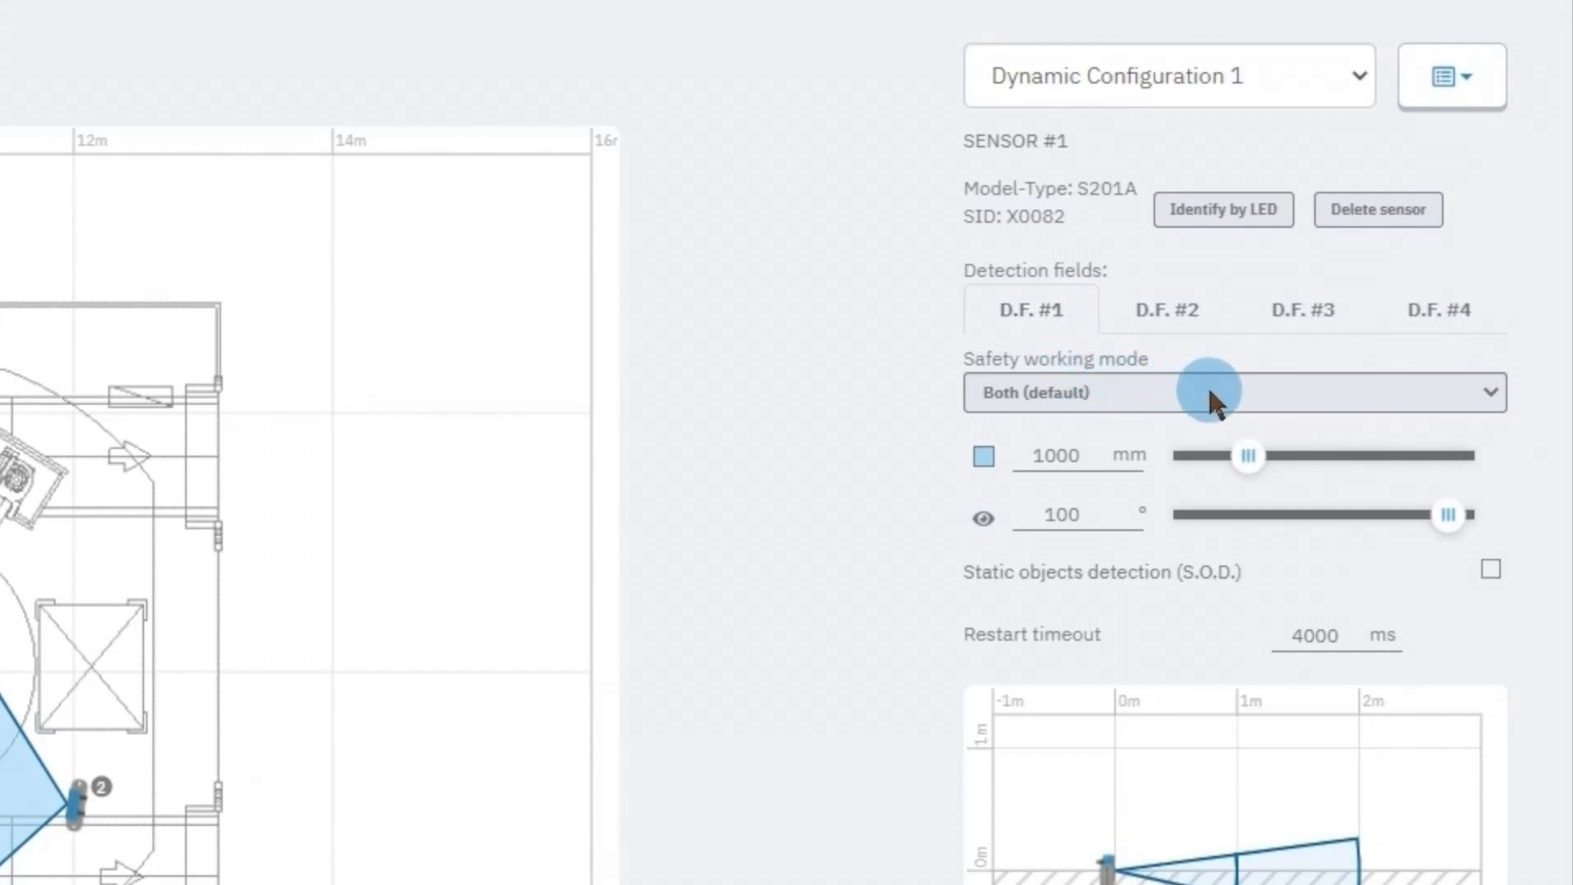
Keep Both safety working mode and enable static objects detection on D.F. #1
left_click(1234, 391)
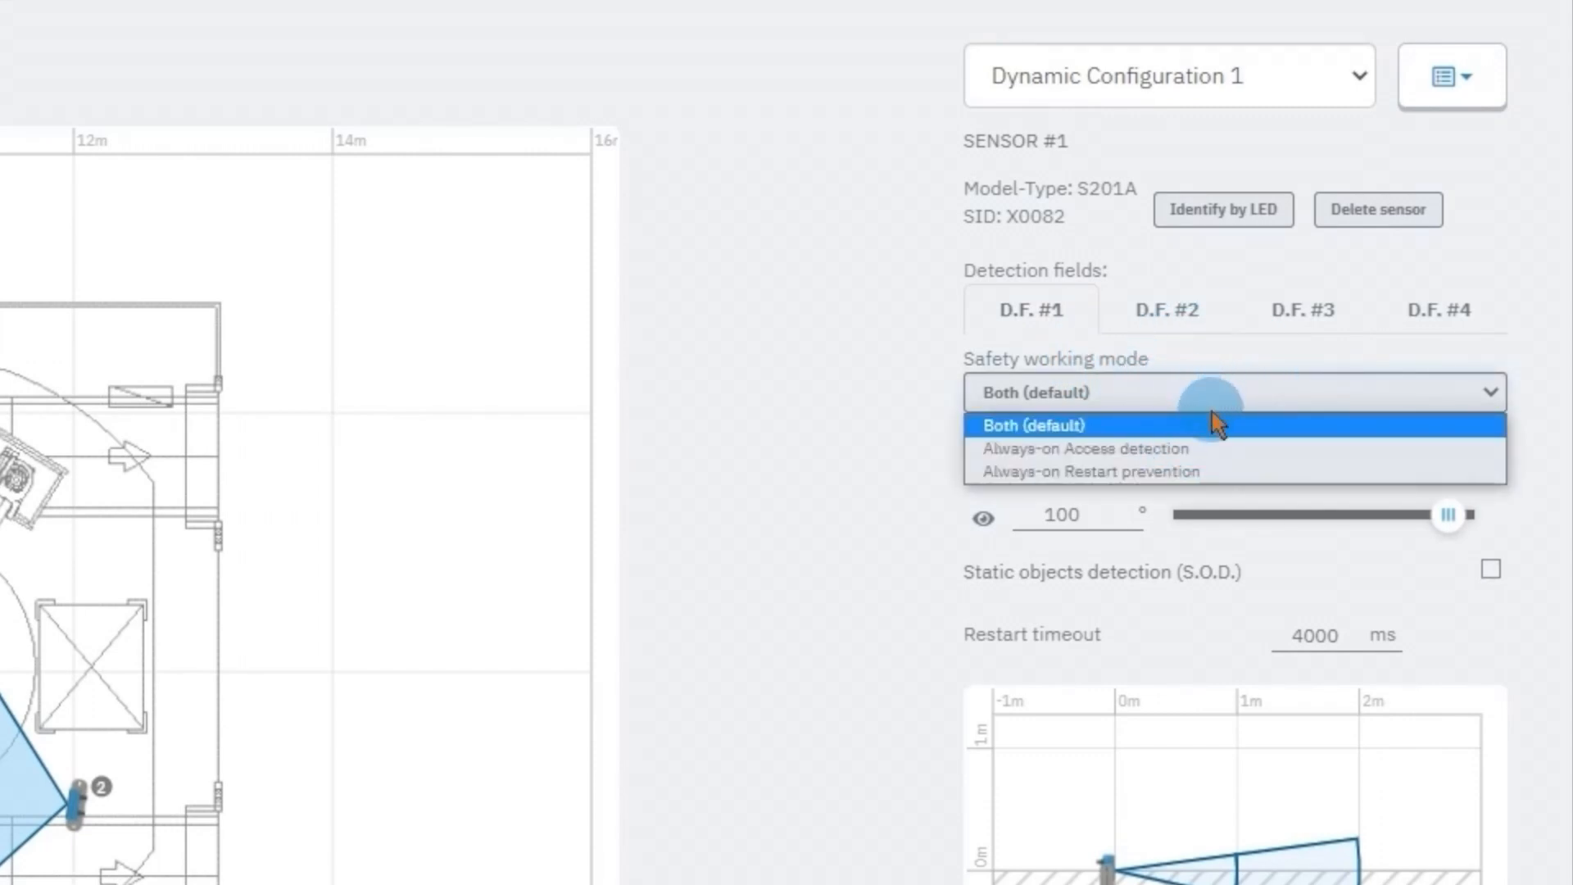
mouse_move(1219, 458)
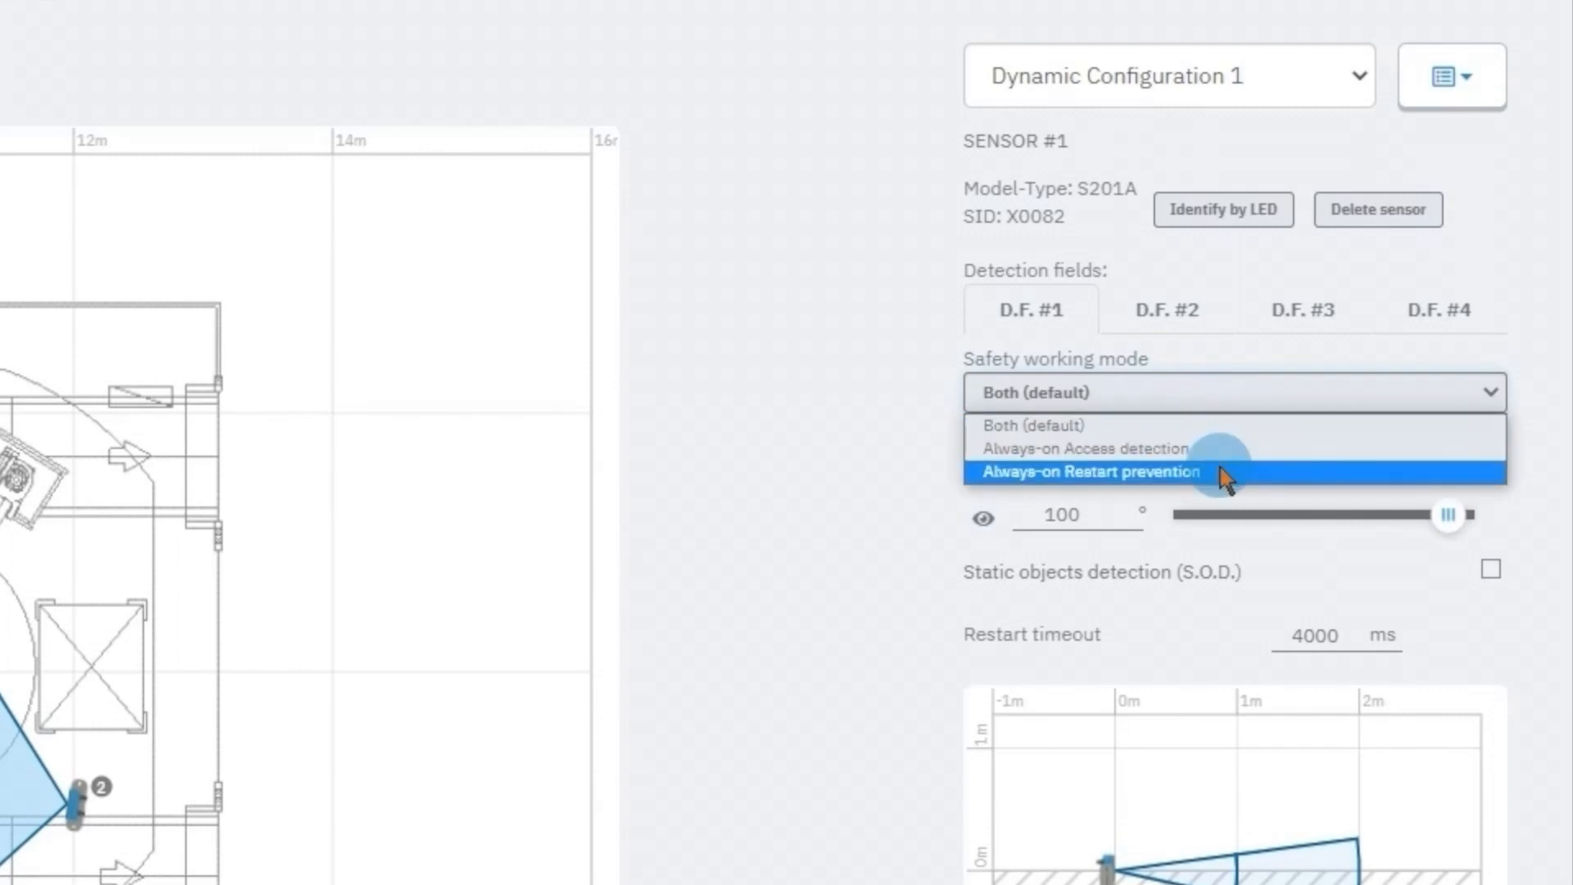
mouse_move(1222, 441)
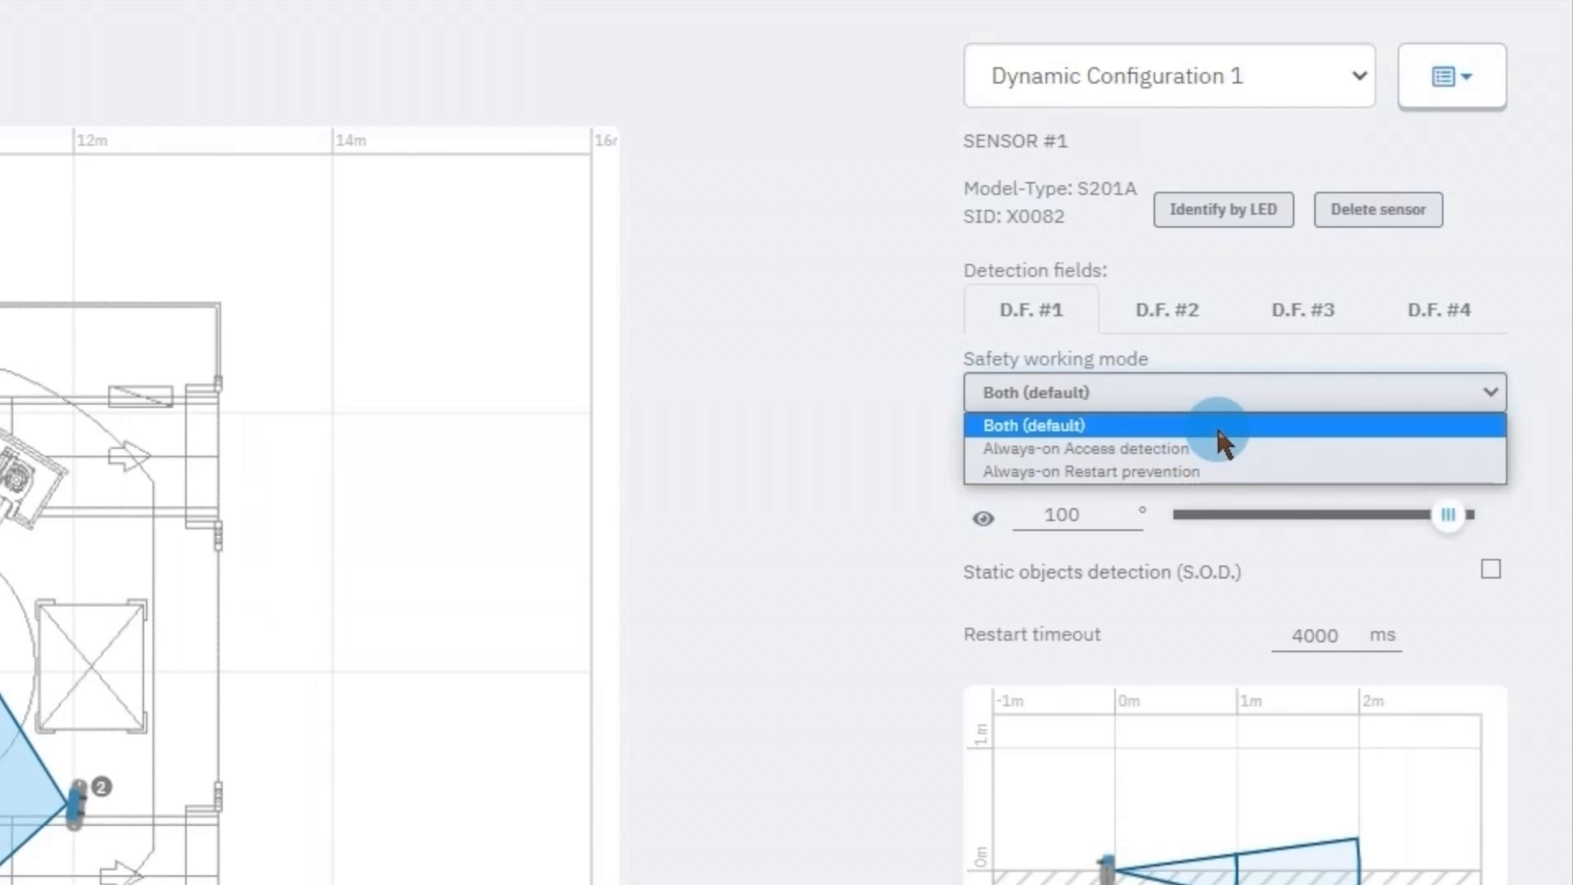
left_click(1037, 424)
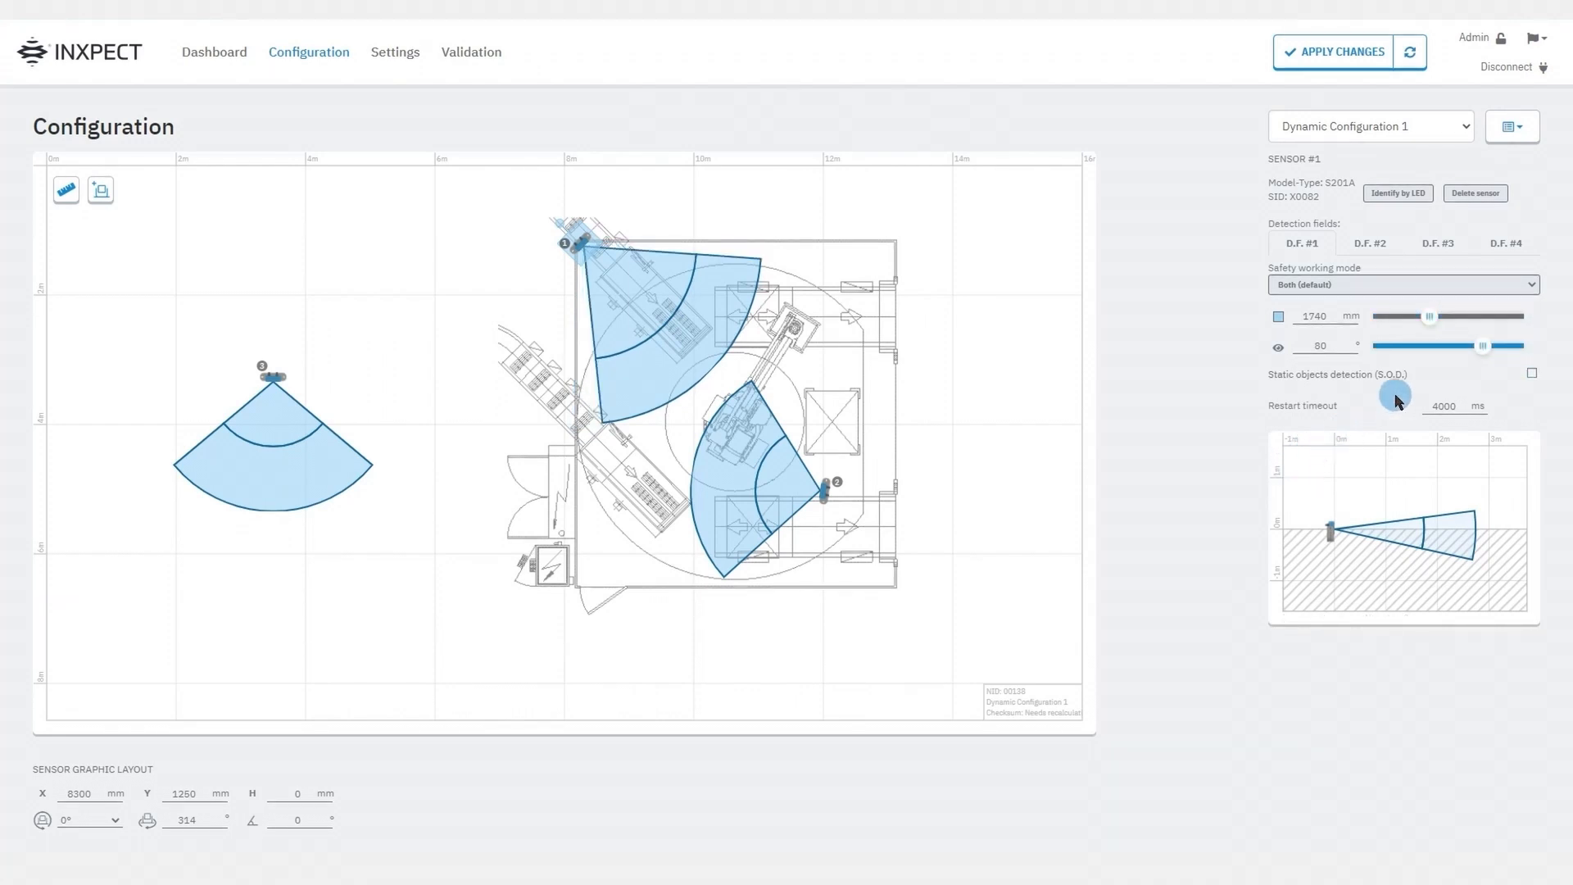
left_click(1532, 374)
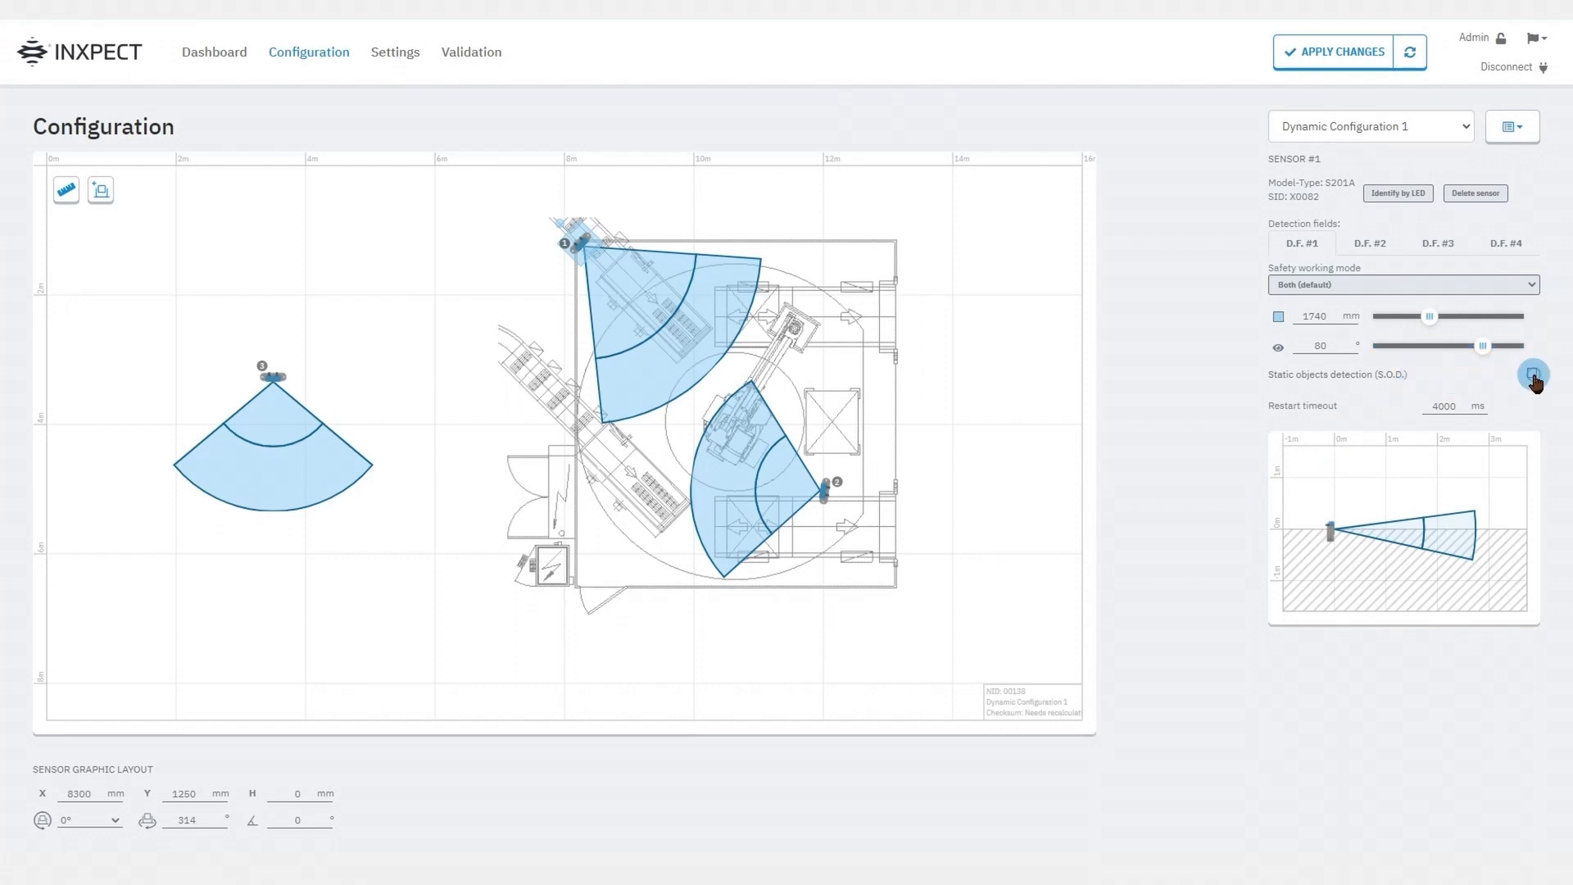
left_click(1533, 377)
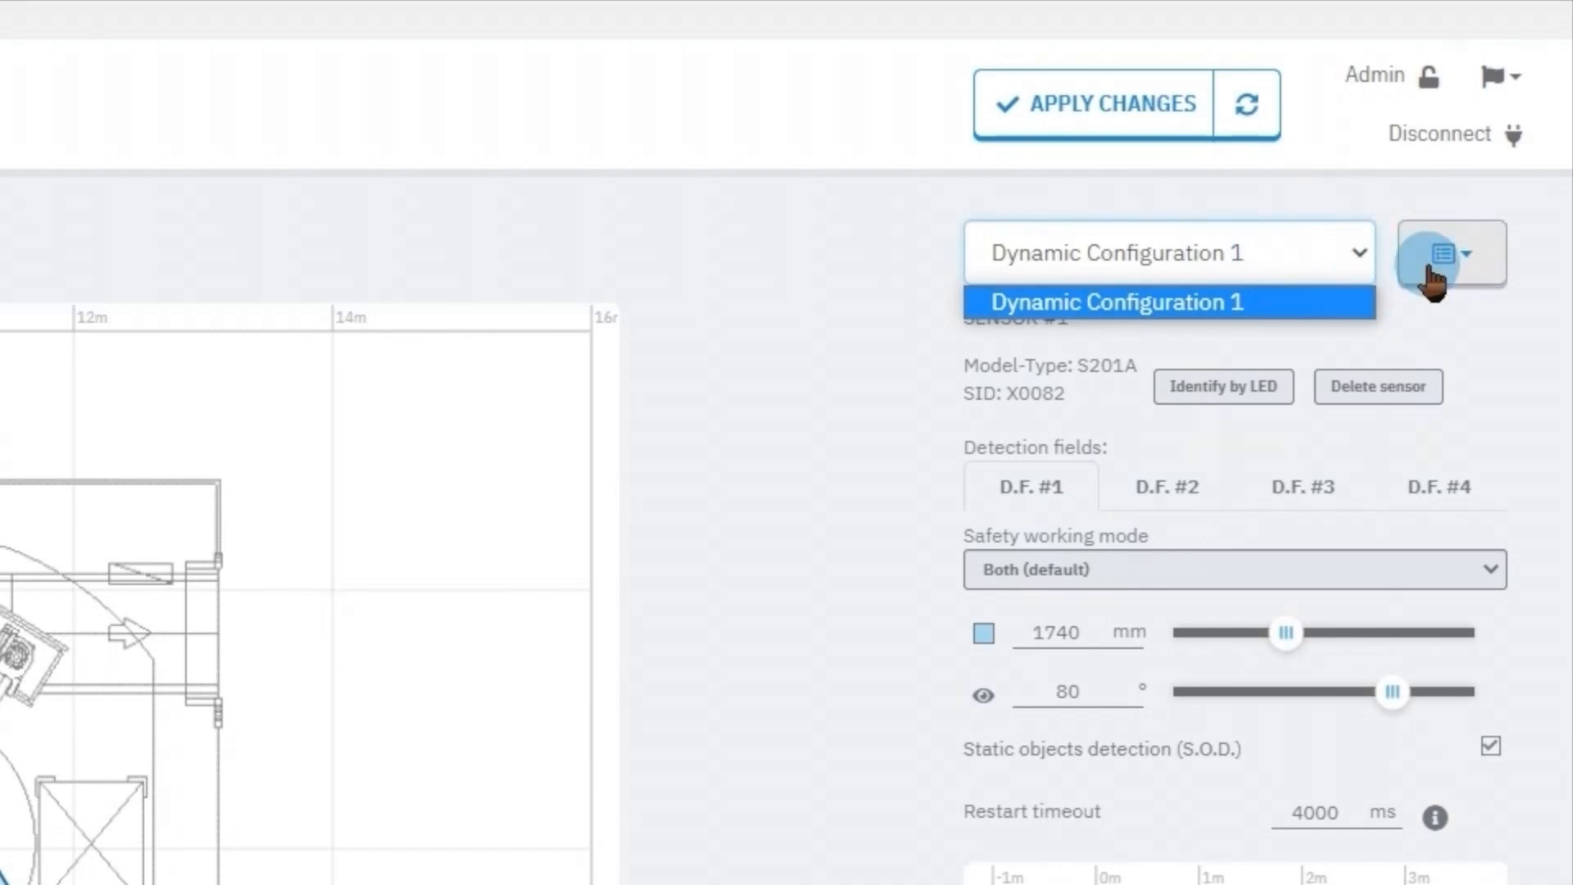
Open the dynamic configuration actions menu
left_click(1451, 252)
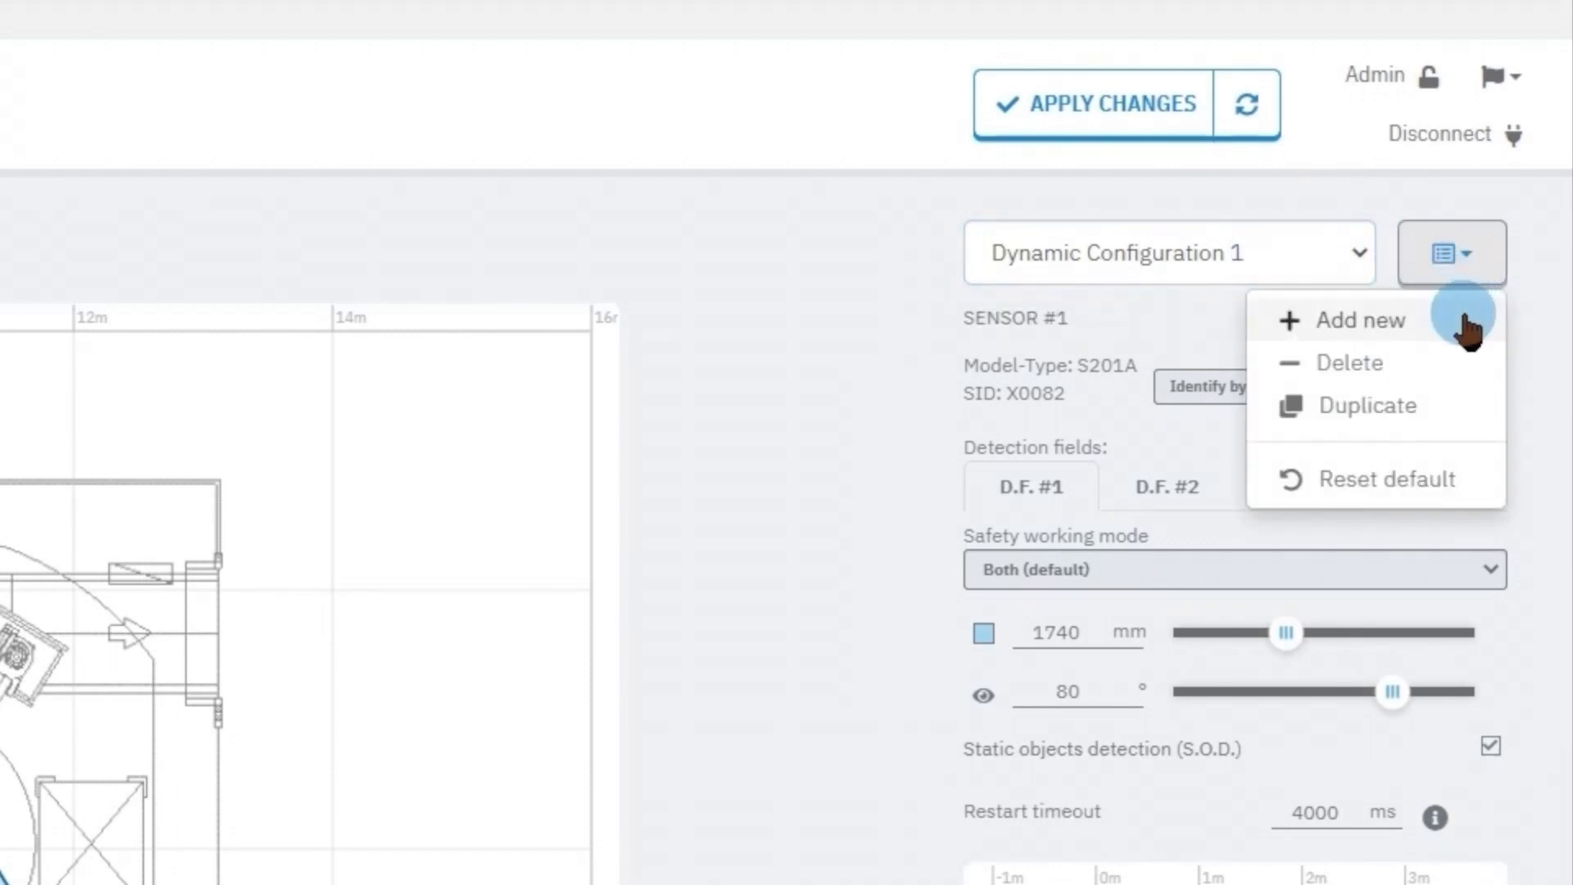
mouse_move(1453, 415)
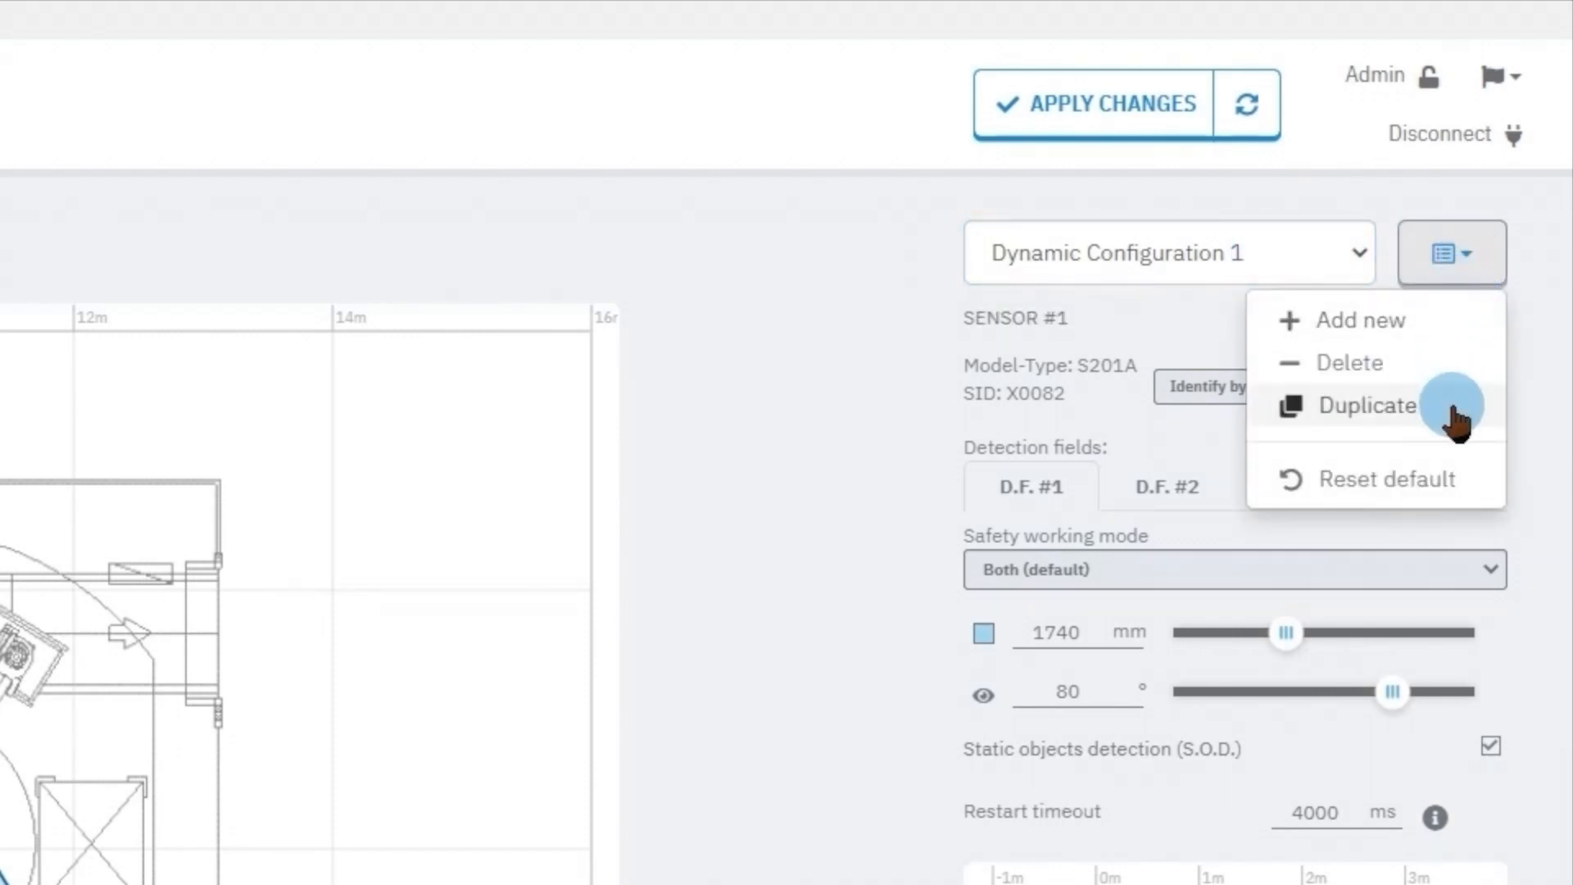
mouse_move(1364, 320)
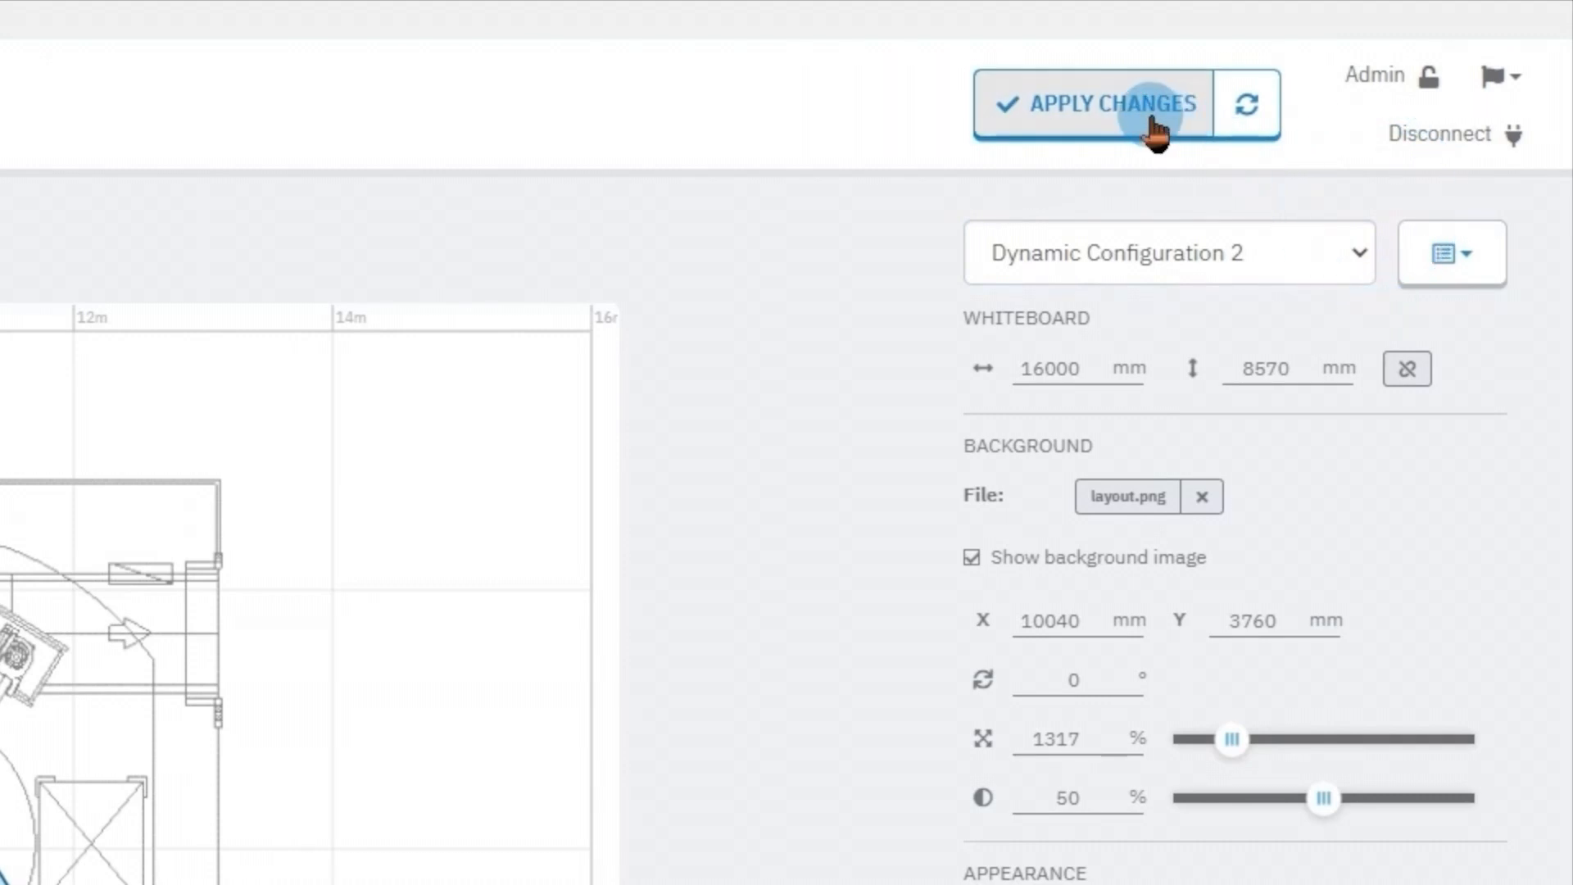
Apply the configuration changes and confirm applying the new protection areas
left_click(1103, 103)
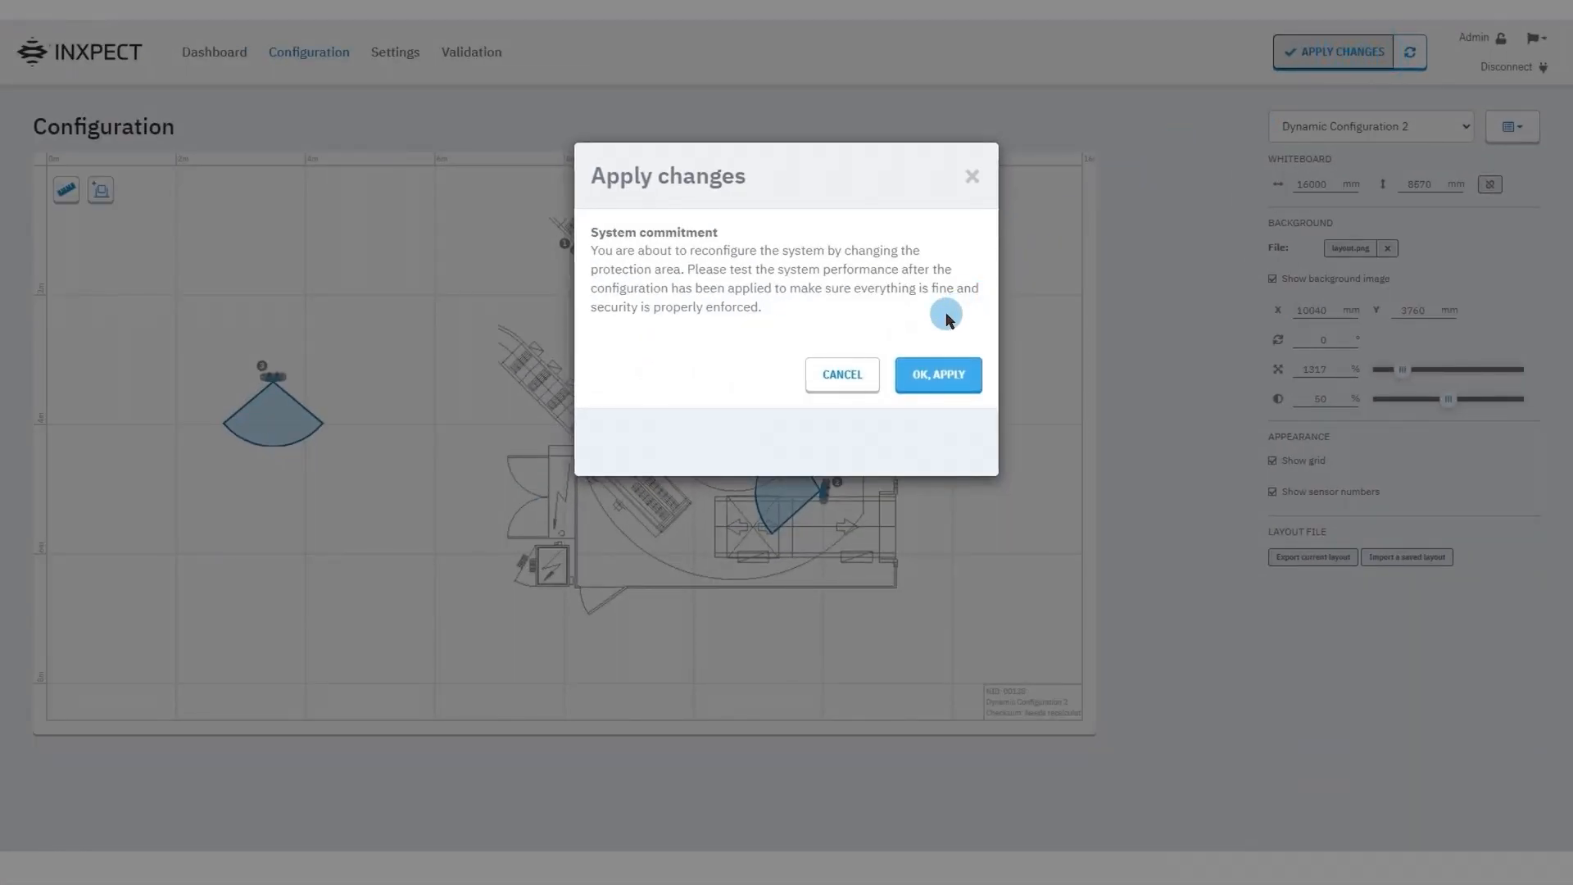
mouse_move(959, 389)
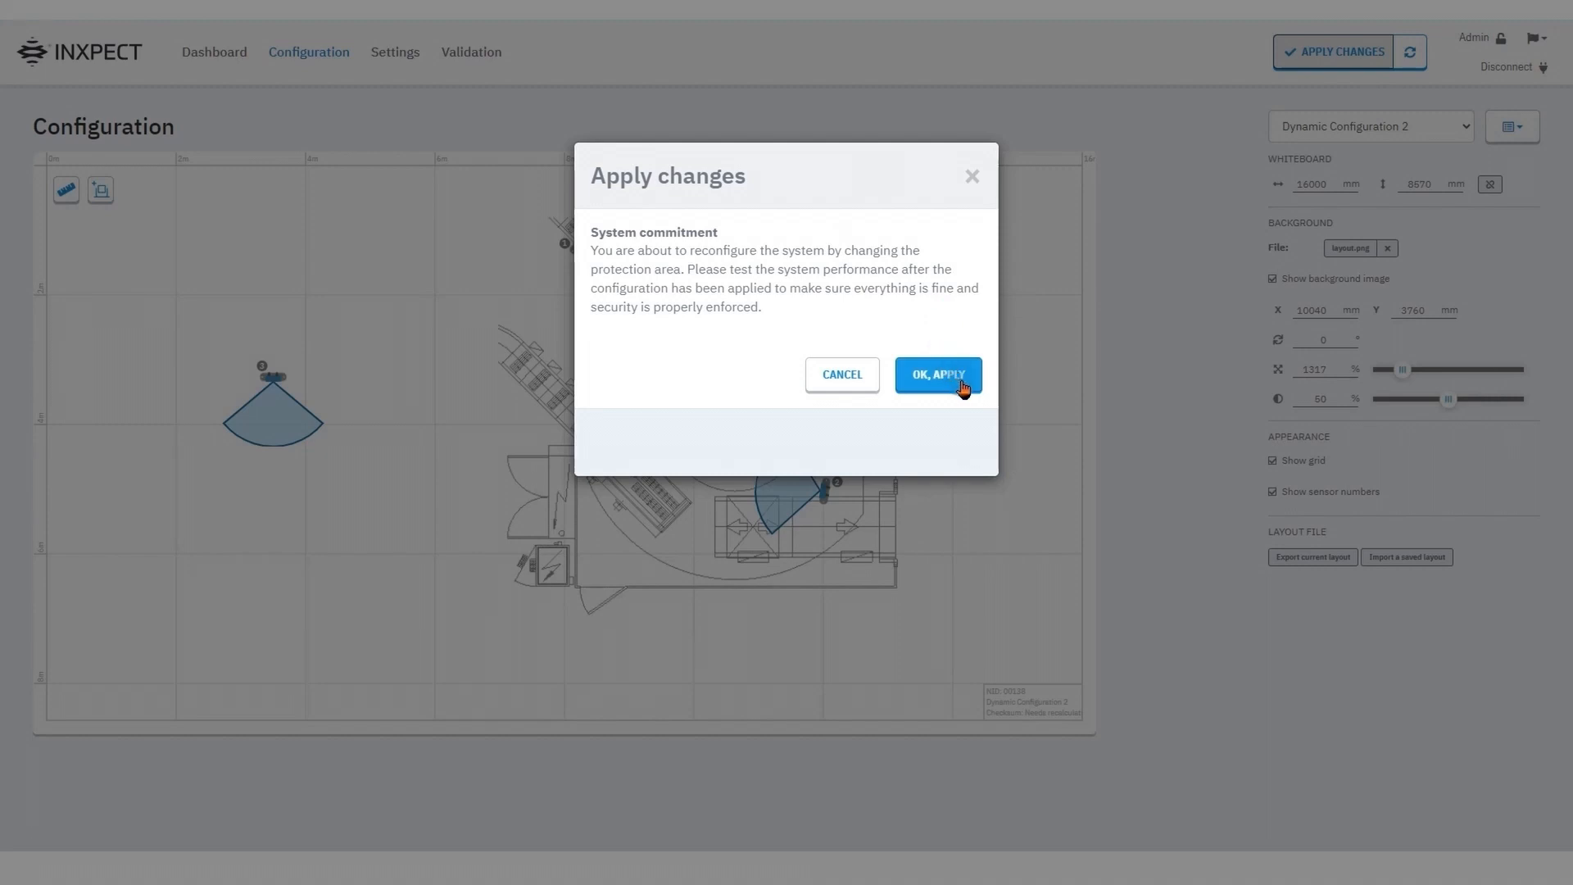
left_click(936, 374)
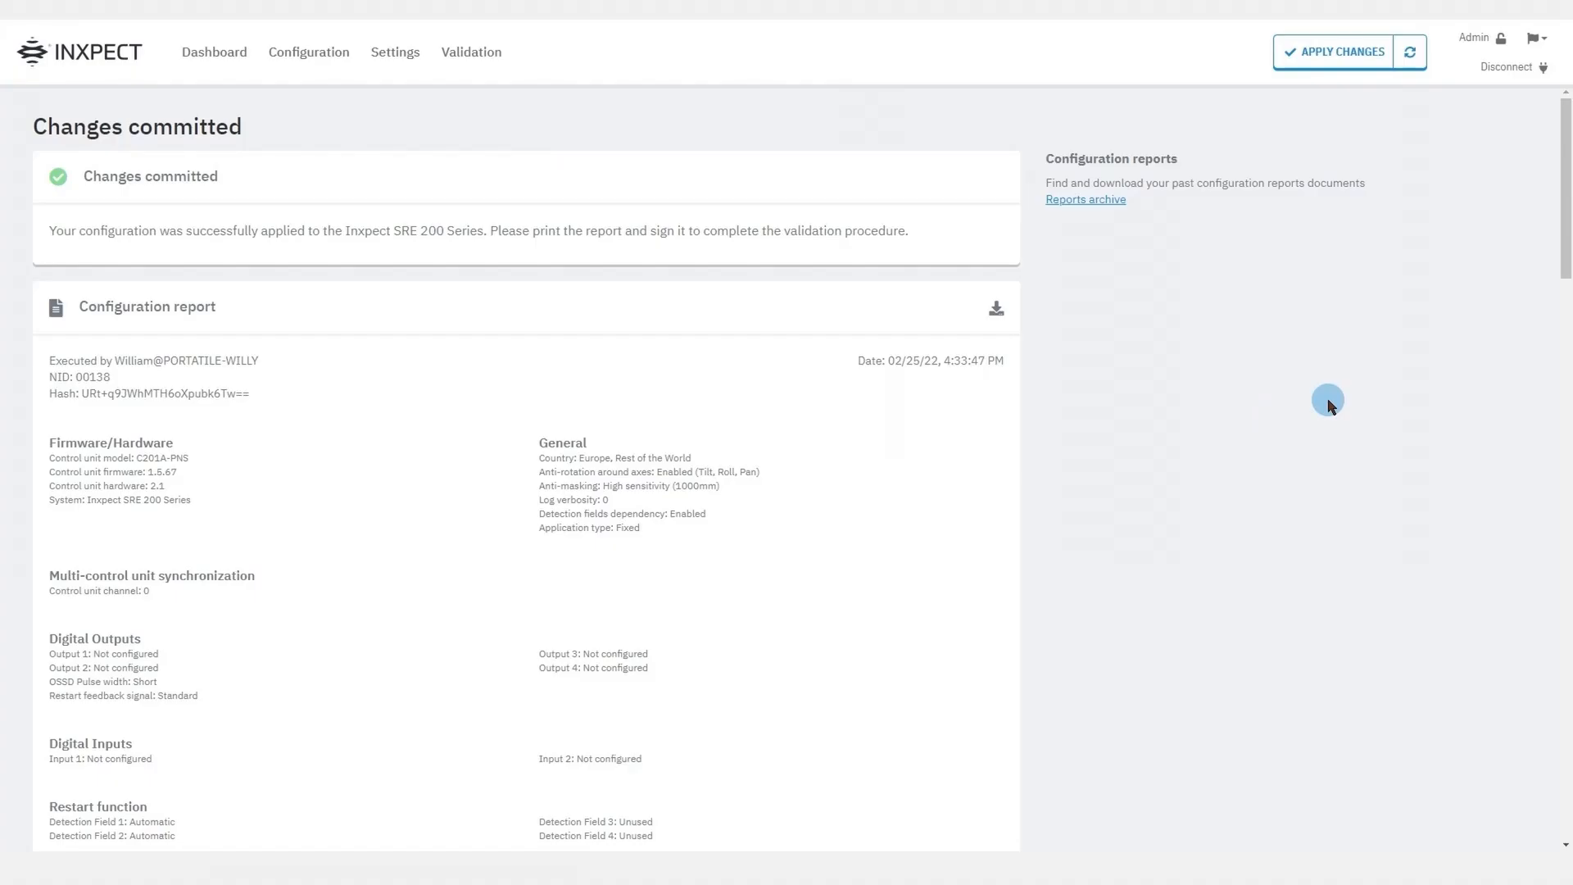
scroll("down", 3)
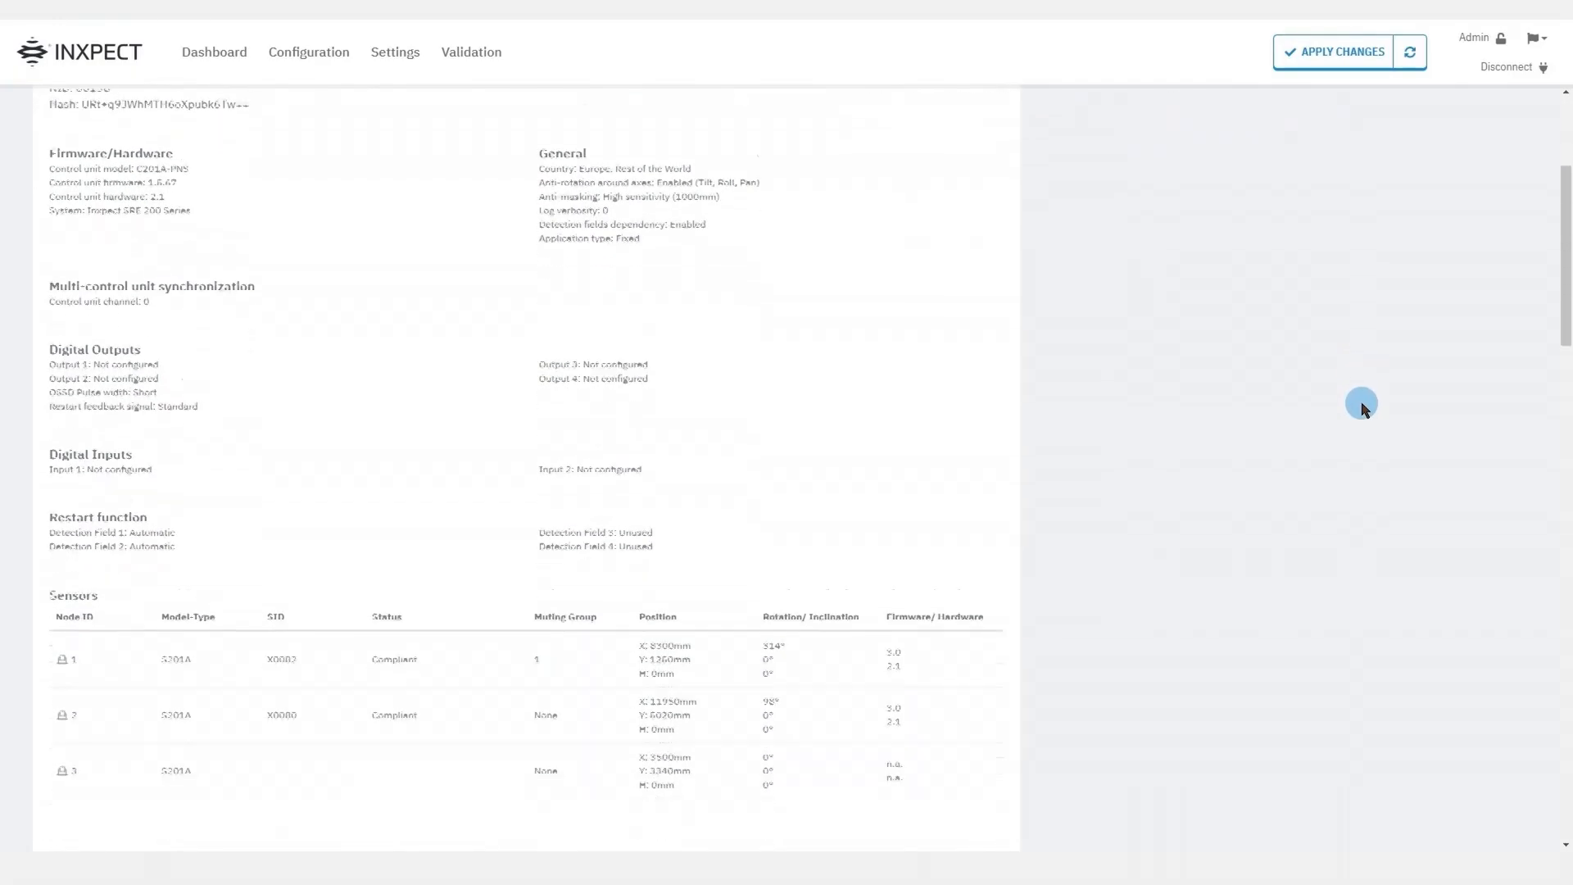
scroll("down", 3)
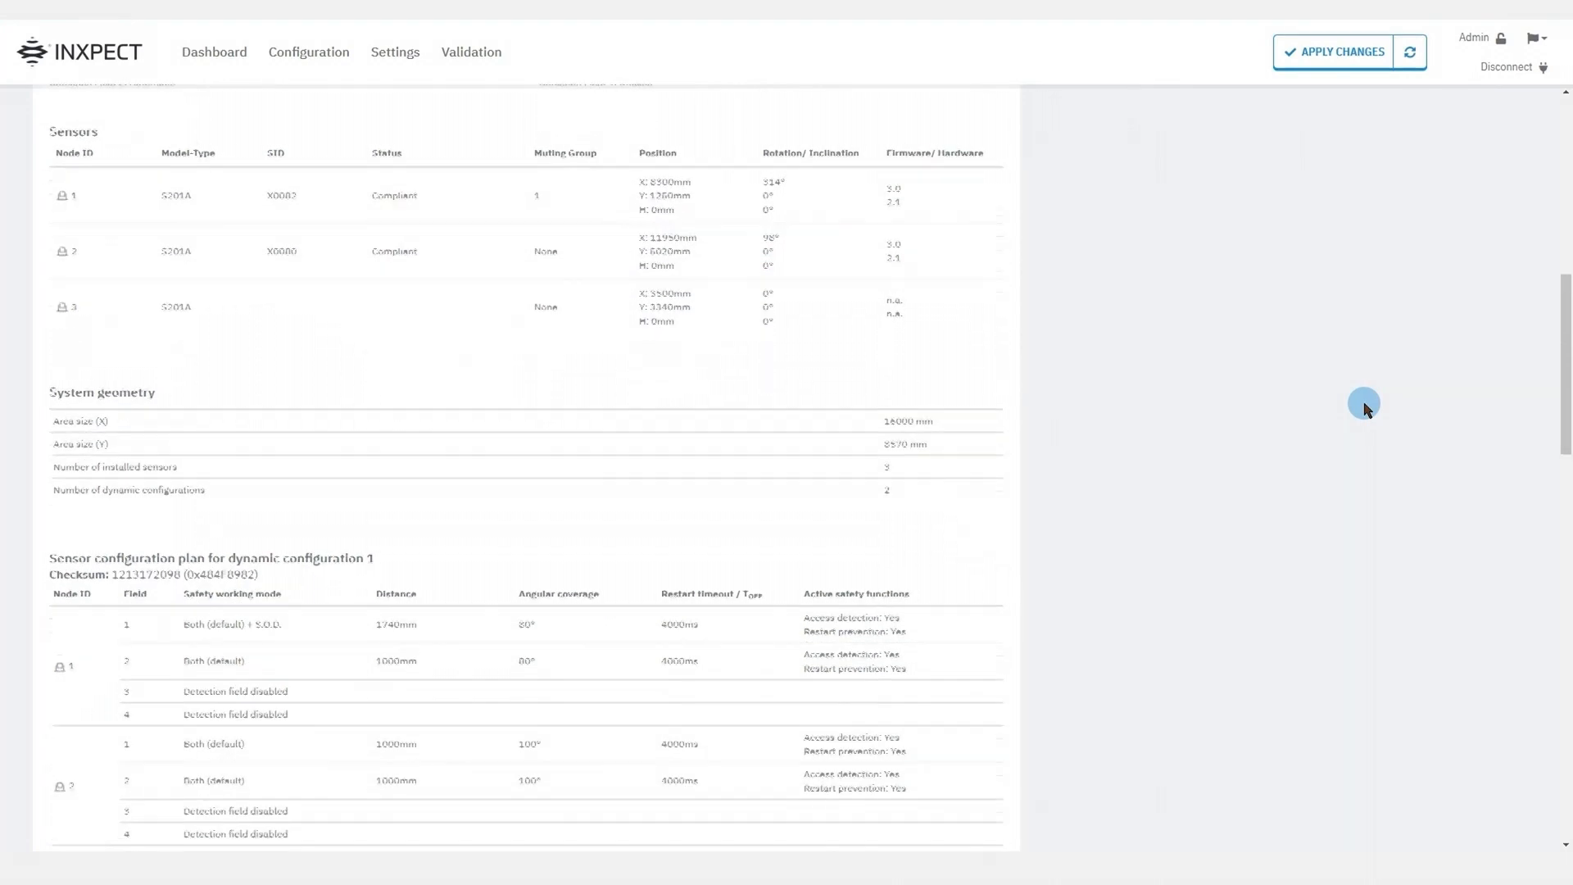
scroll("down", 3)
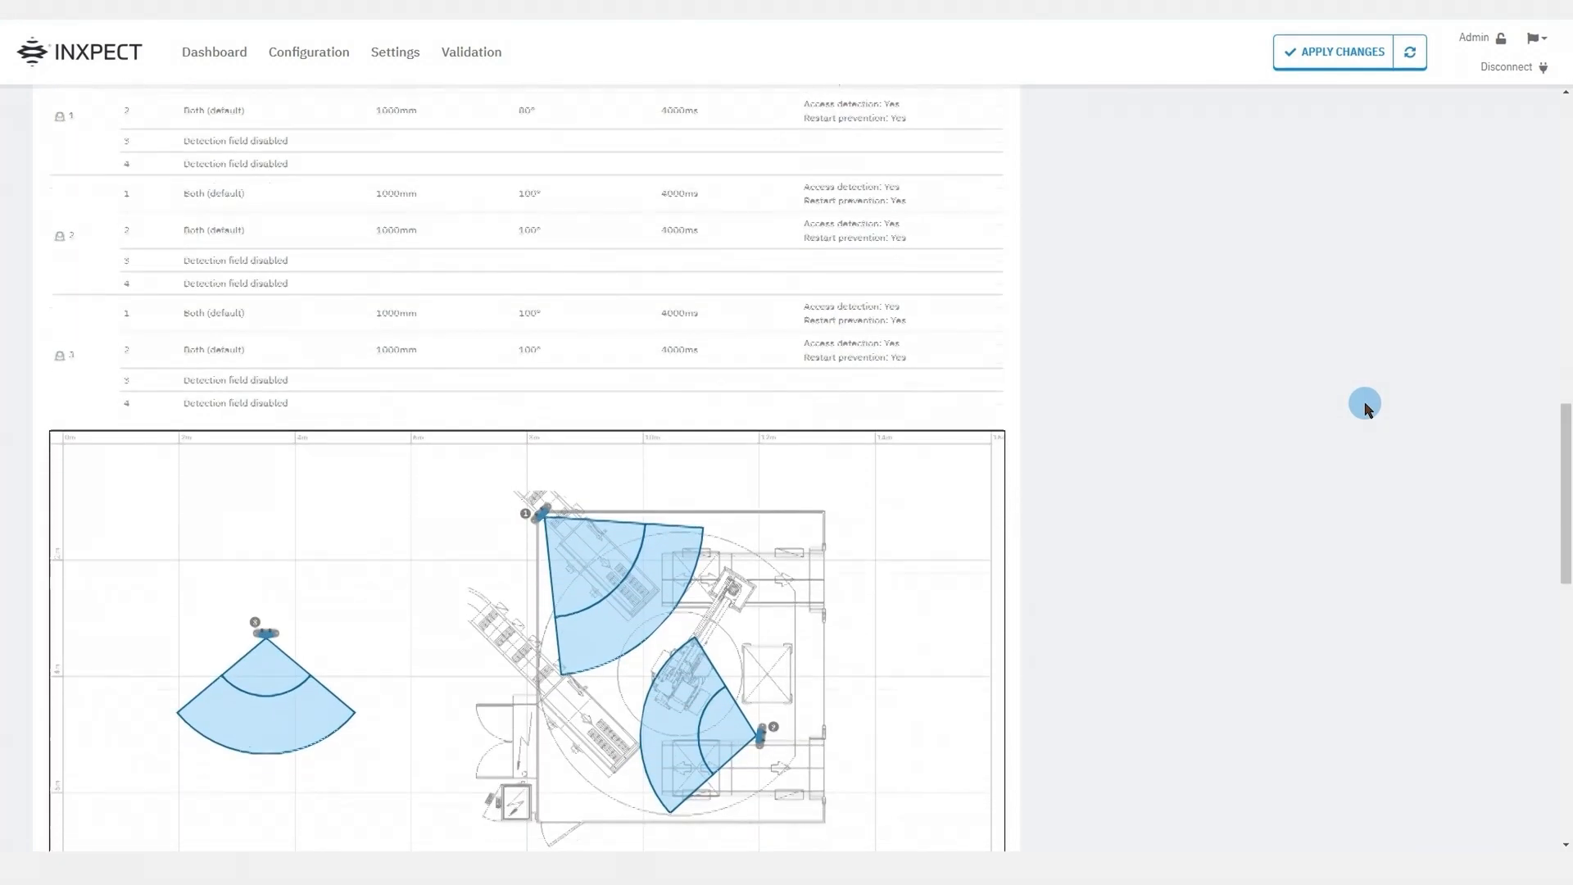
scroll("down", 3)
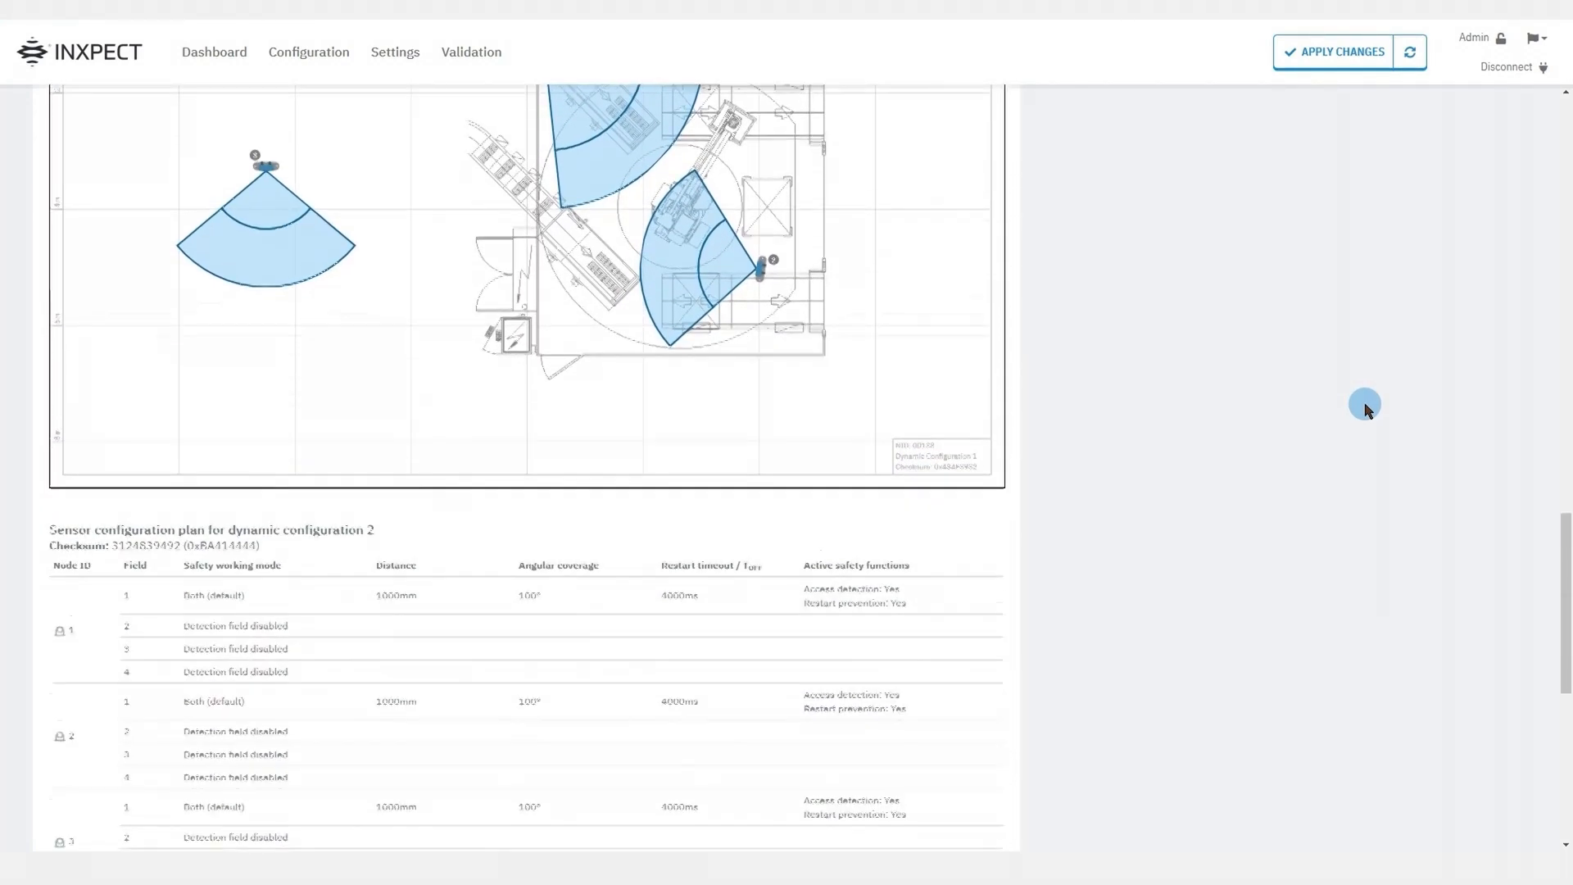
left_click(1338, 51)
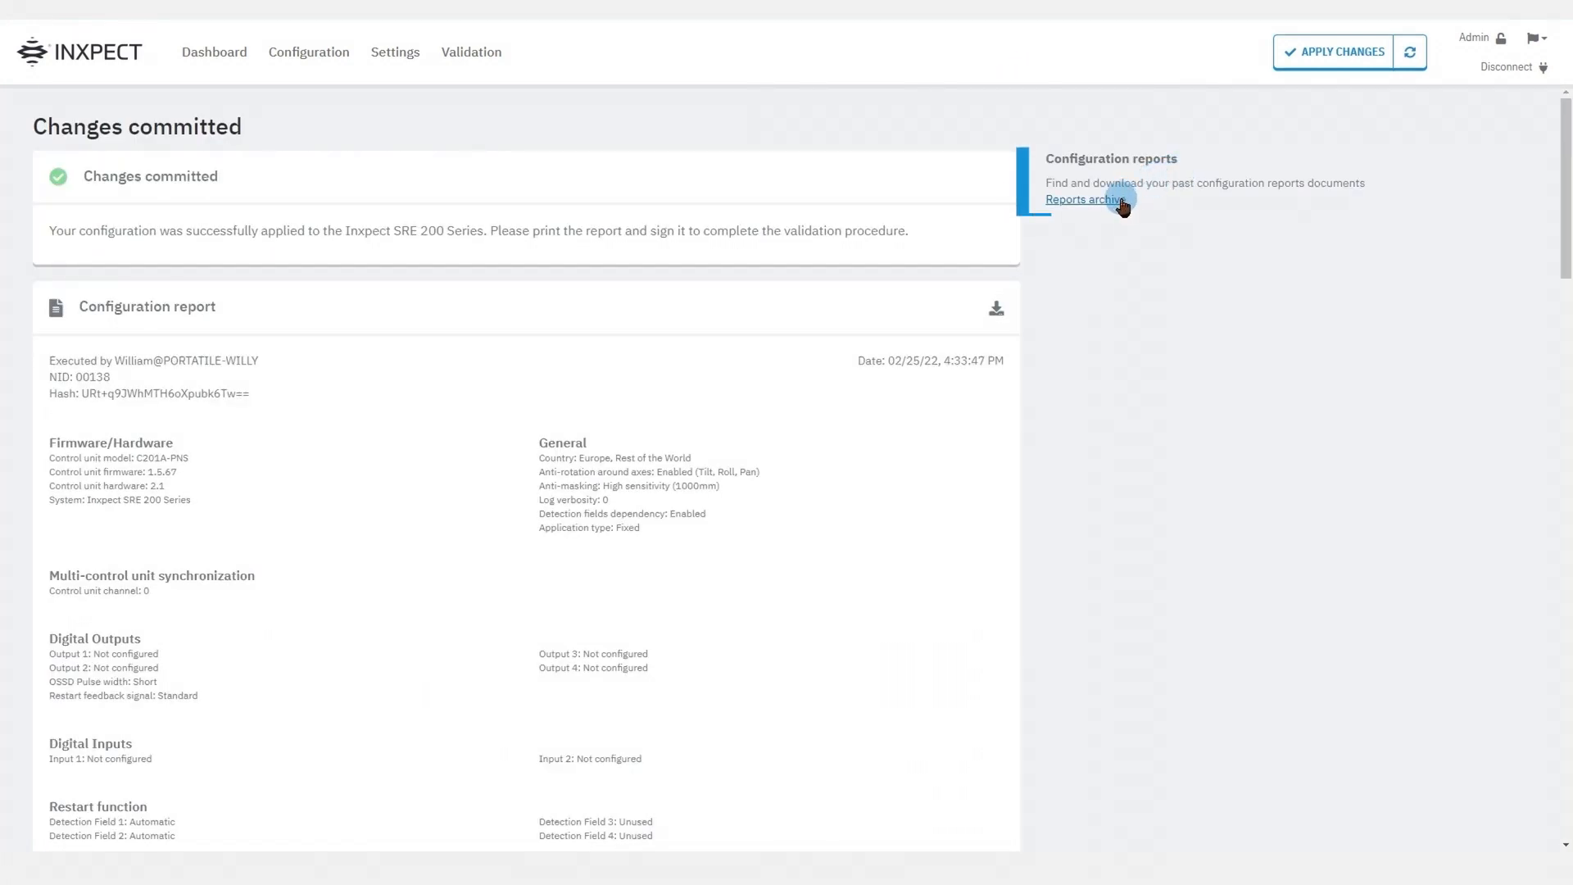
Open the reports archive, then reload the current configuration for editing
left_click(1082, 198)
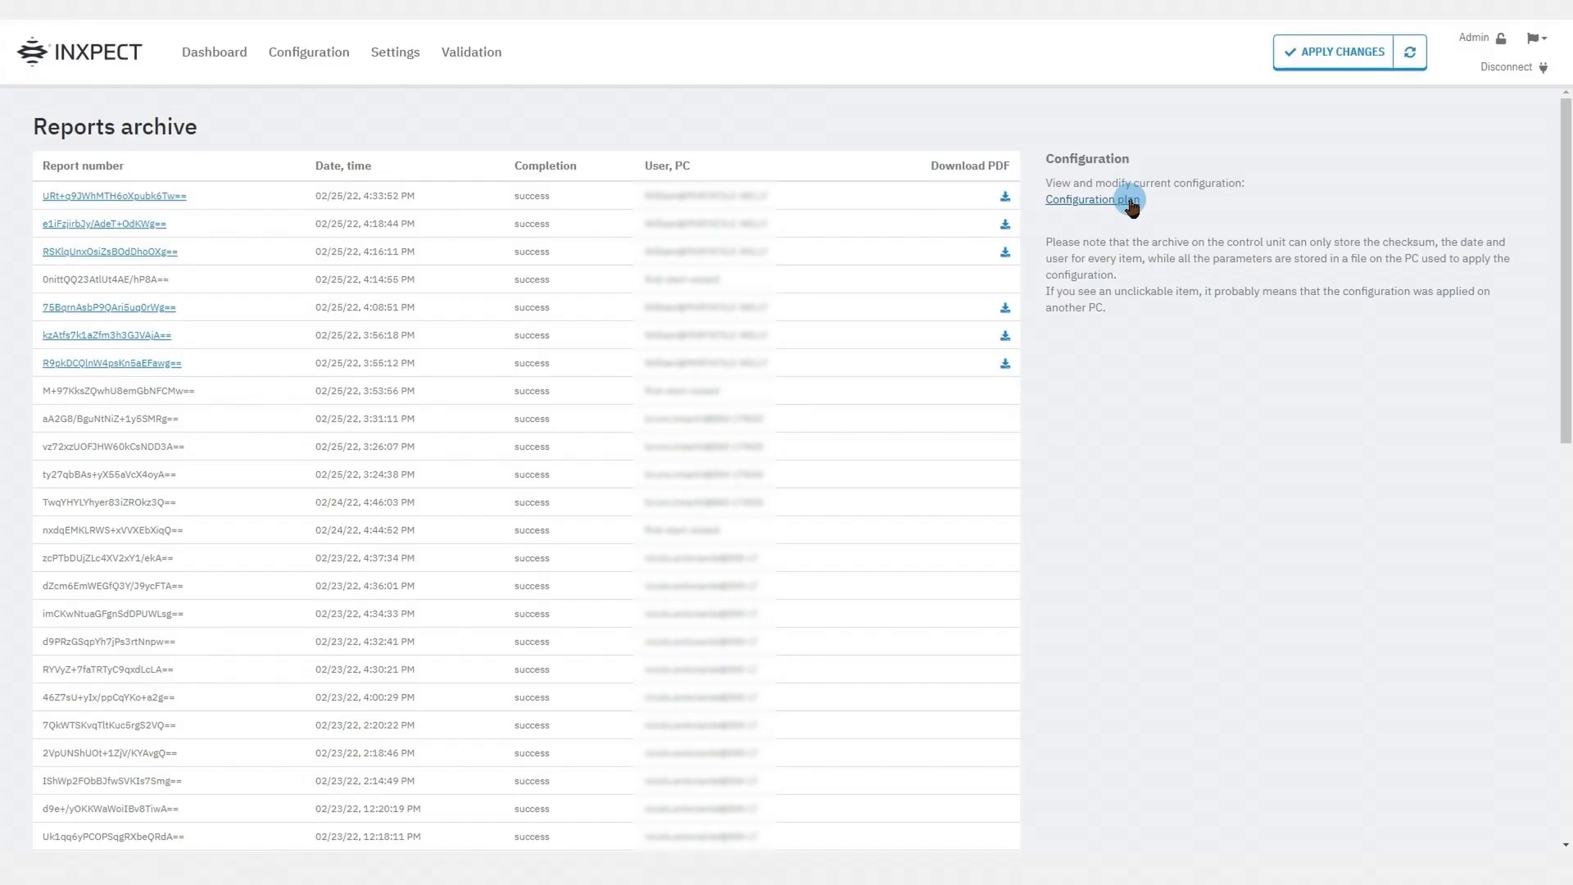
left_click(1086, 198)
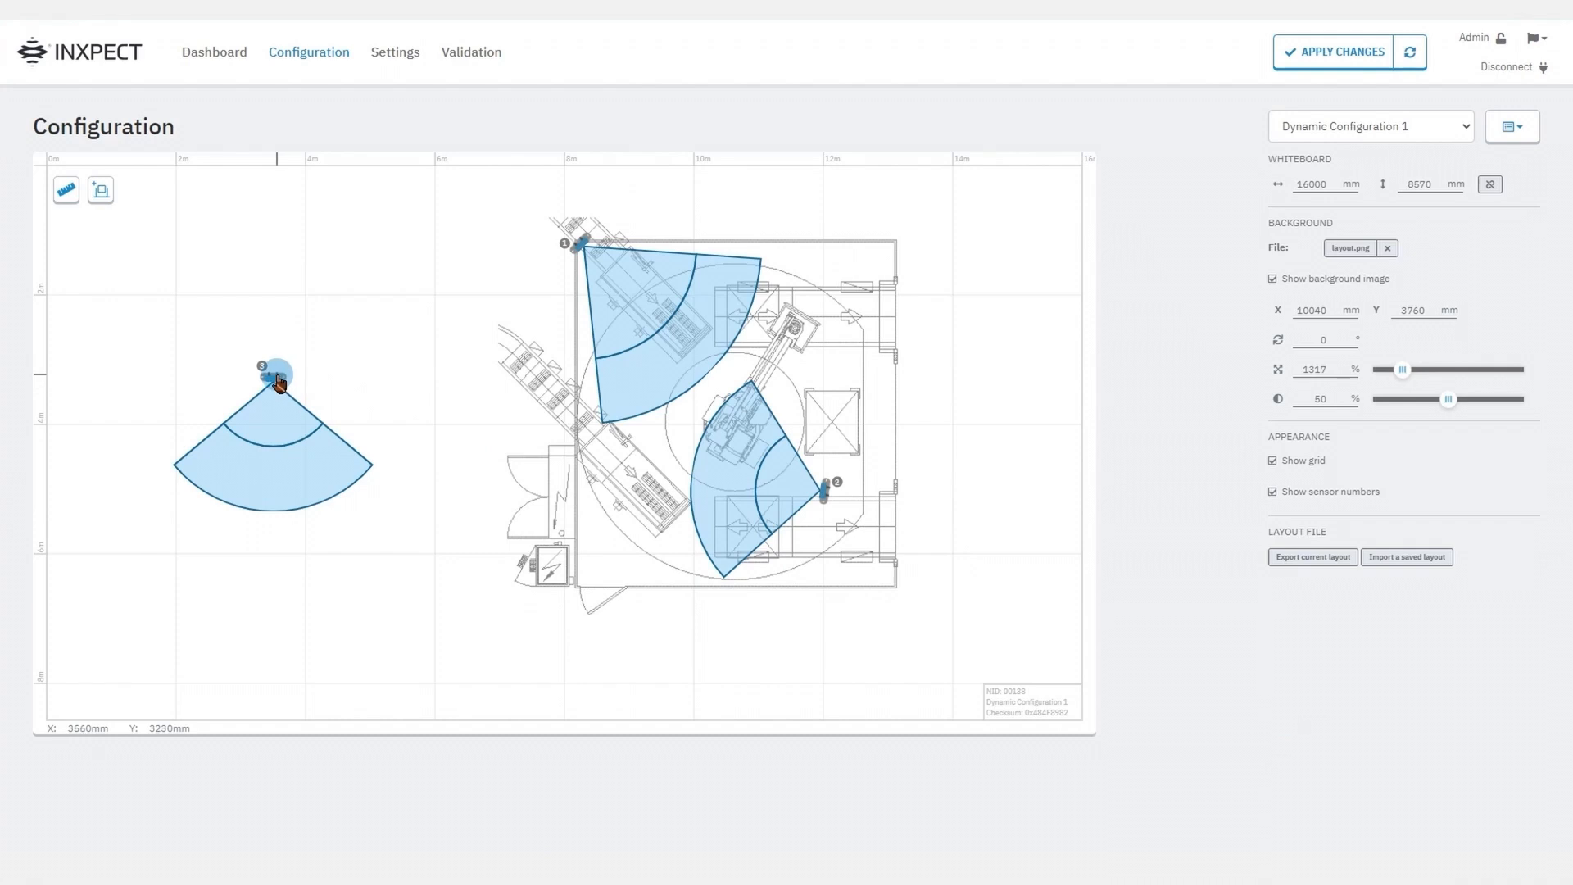
Delete sensor 3 from the plan, then select sensor 2
left_click(276, 374)
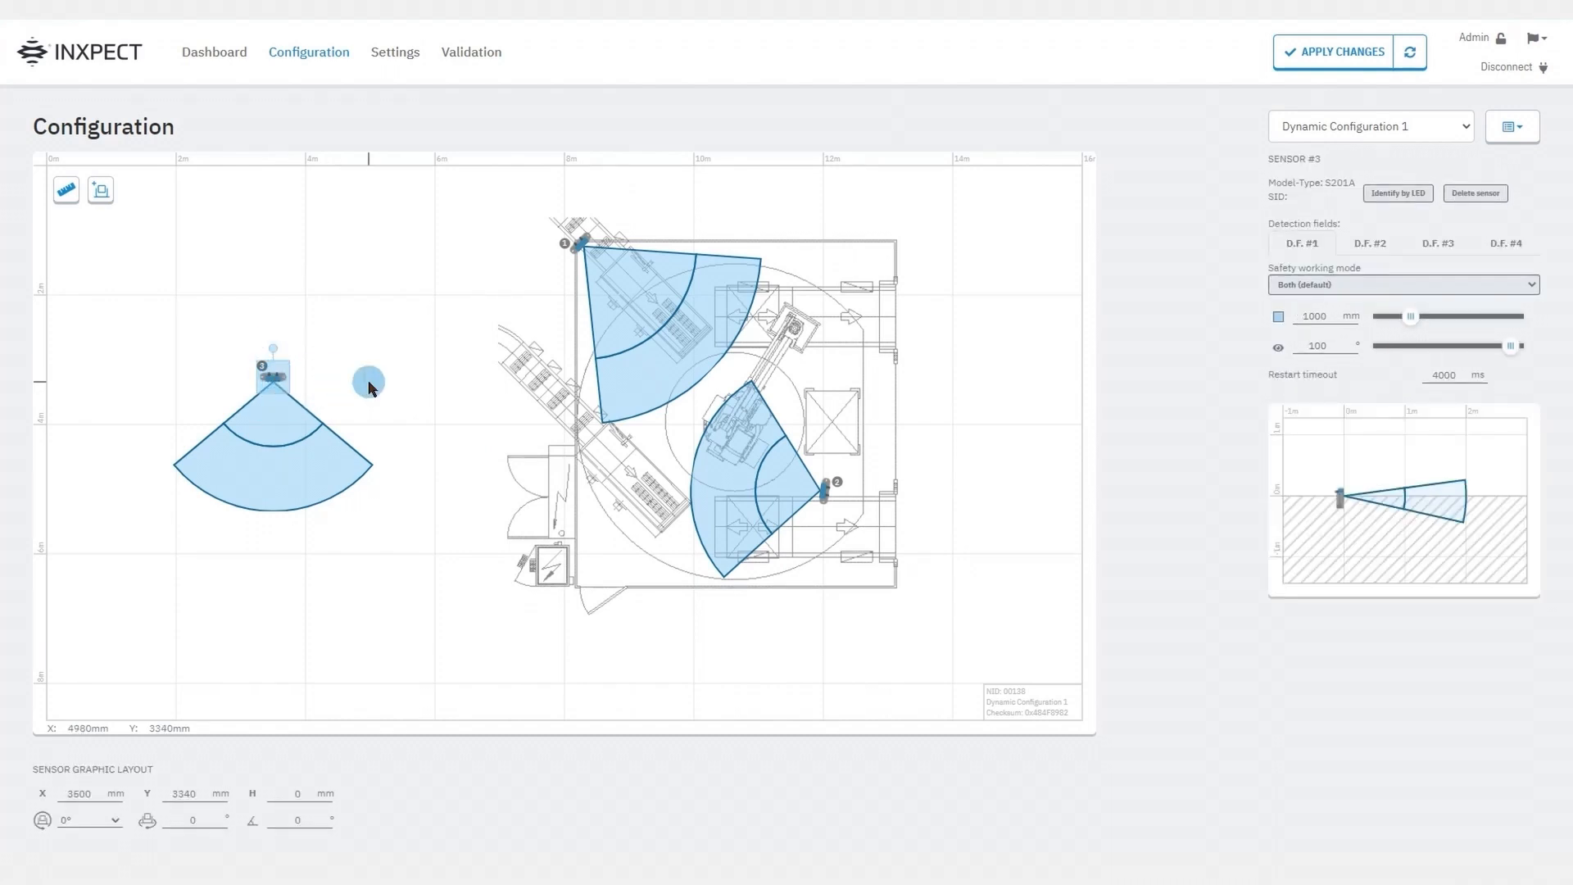
mouse_move(1481, 218)
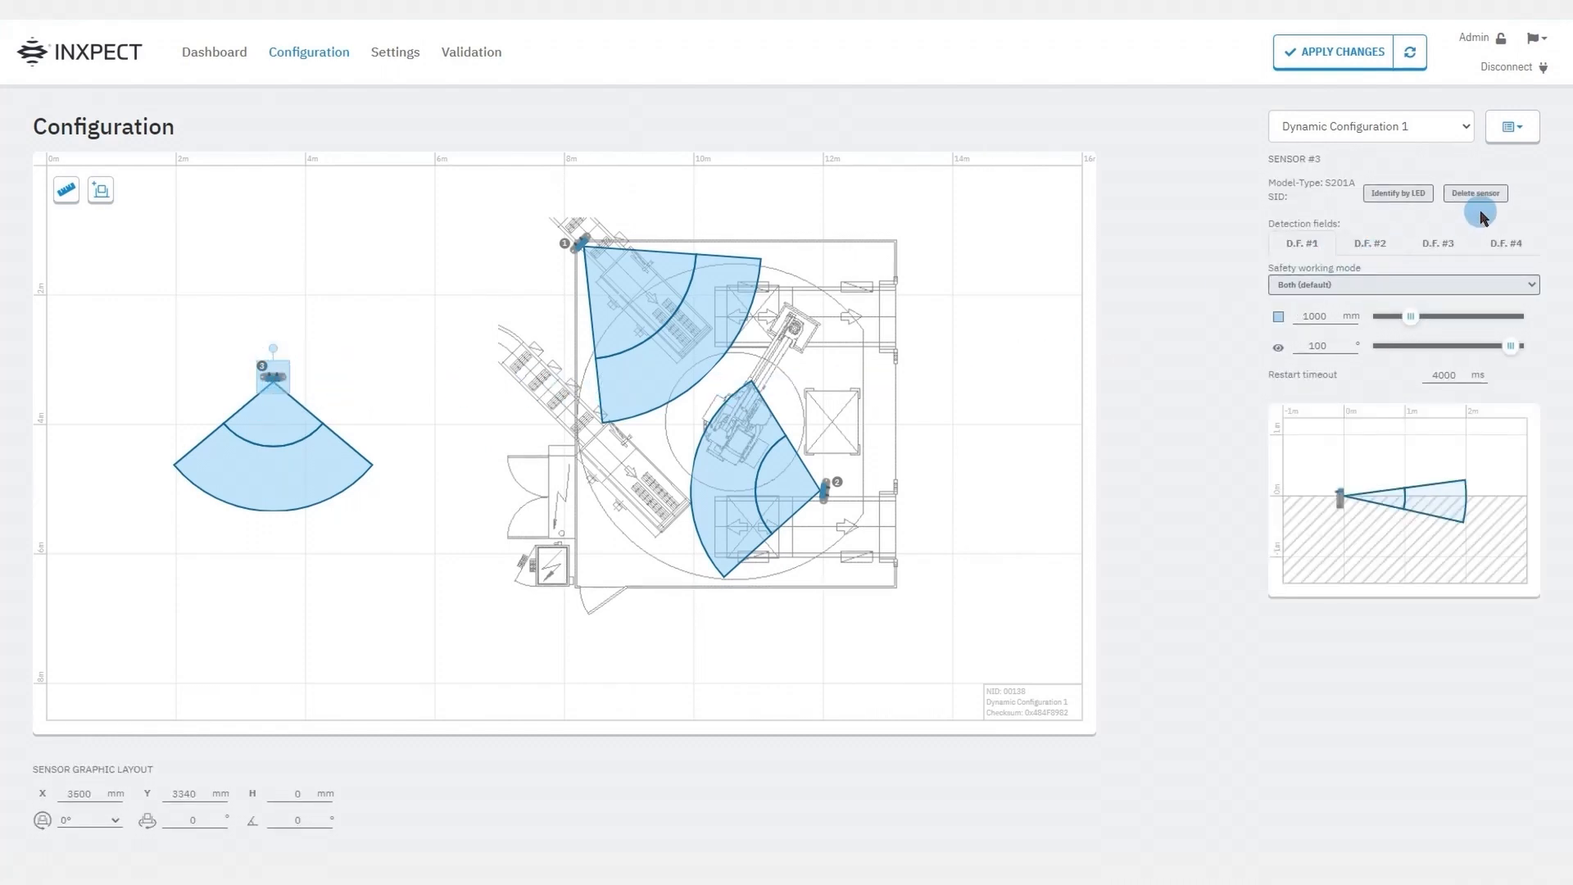
left_click(1511, 126)
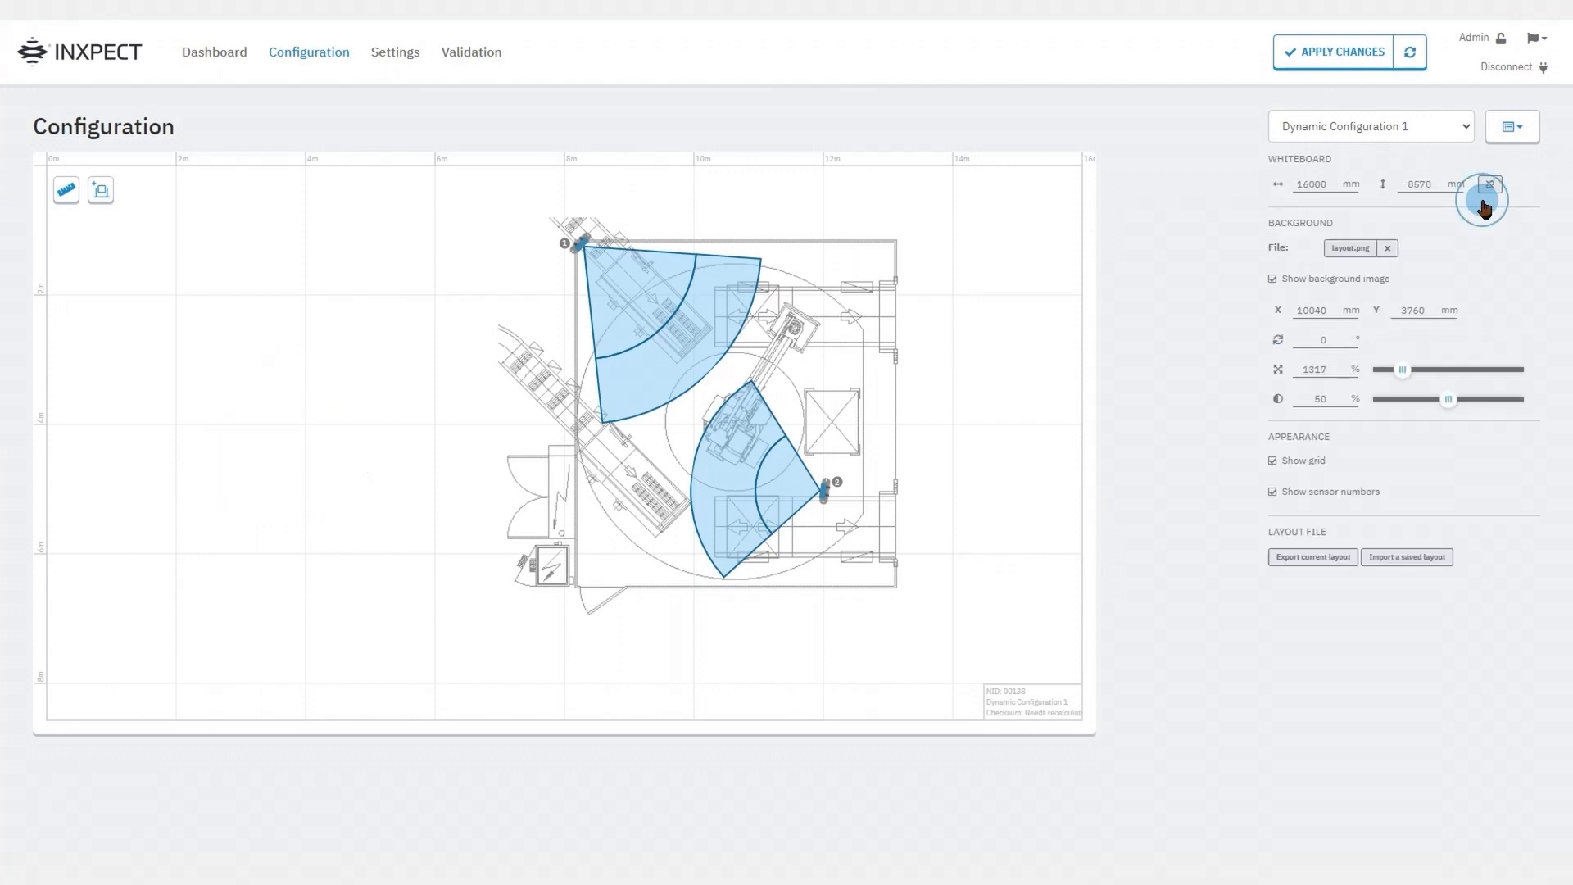
mouse_move(1225, 712)
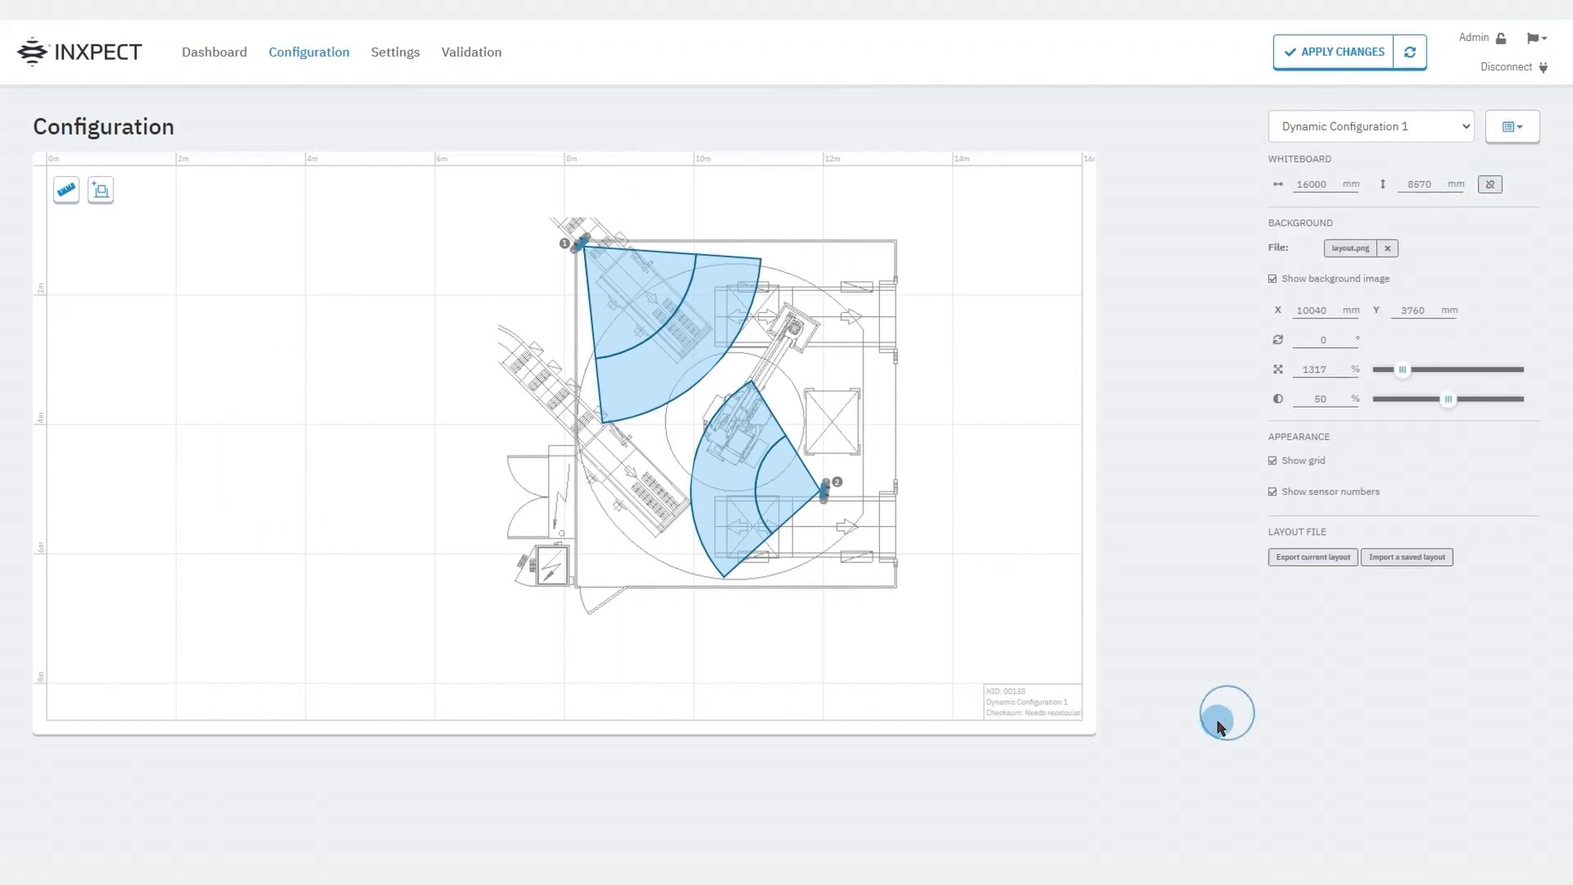
left_click(829, 483)
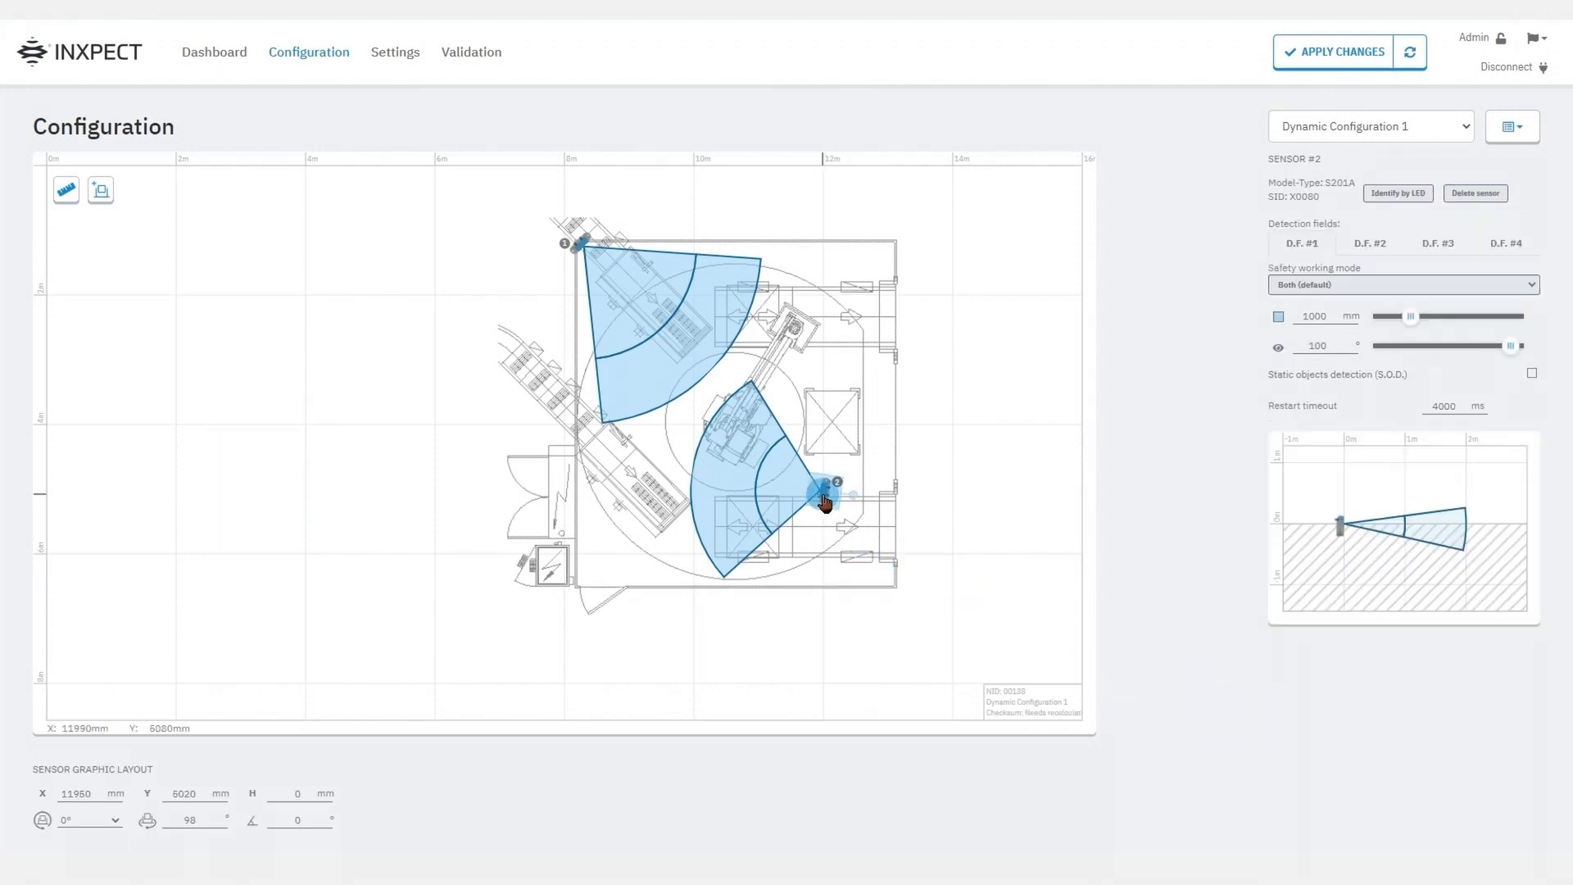